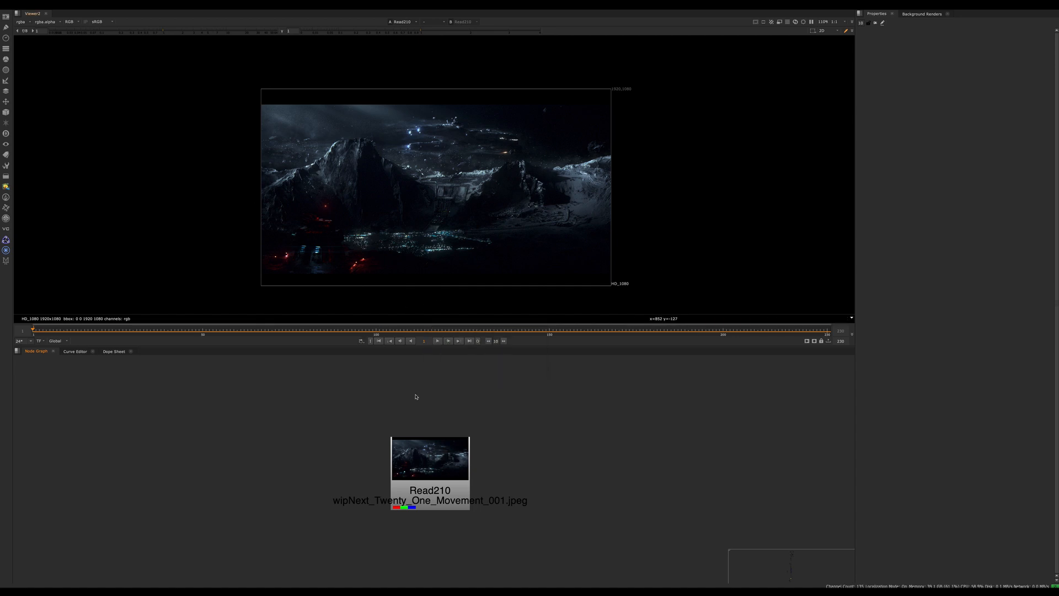
mouse_move(437, 341)
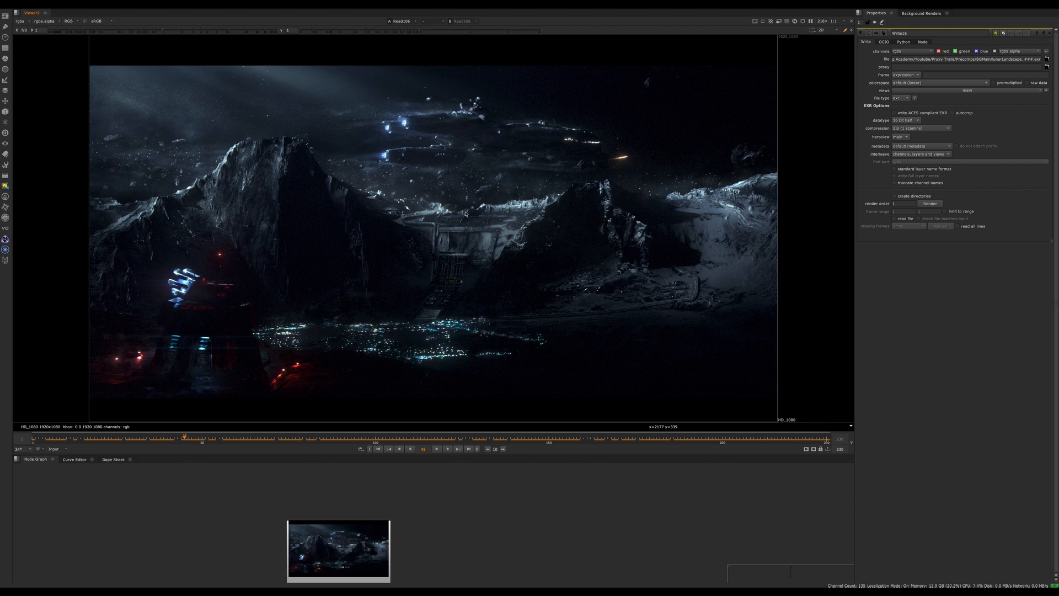
mouse_move(643, 107)
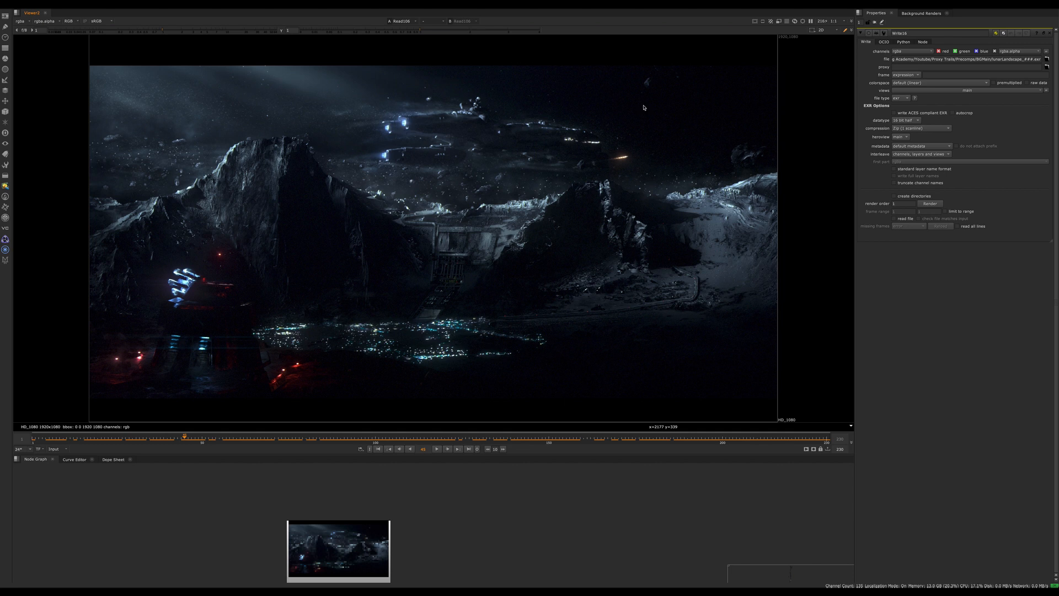
mouse_move(438, 182)
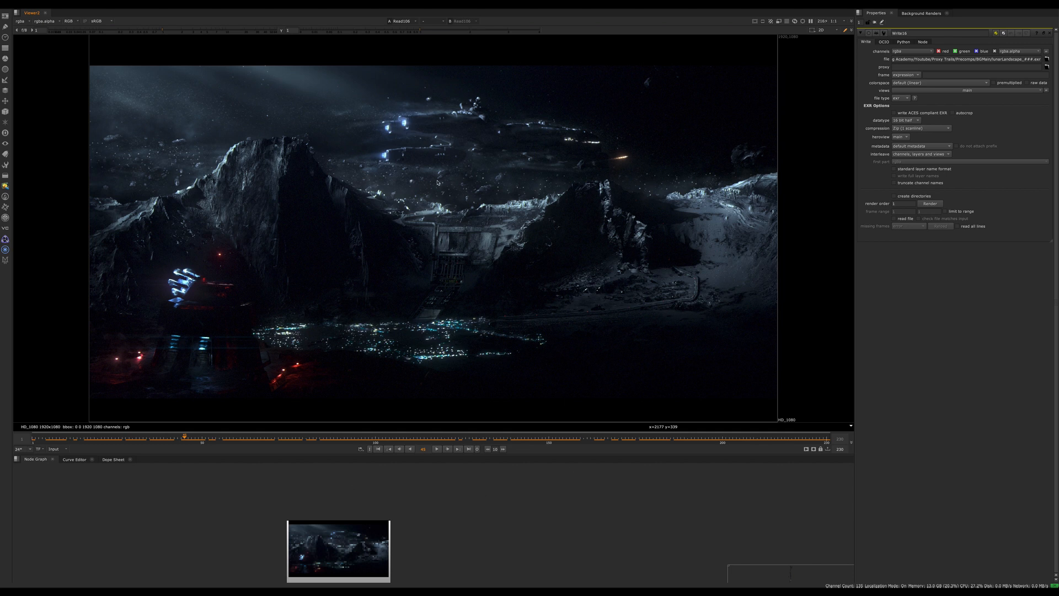
mouse_move(503, 228)
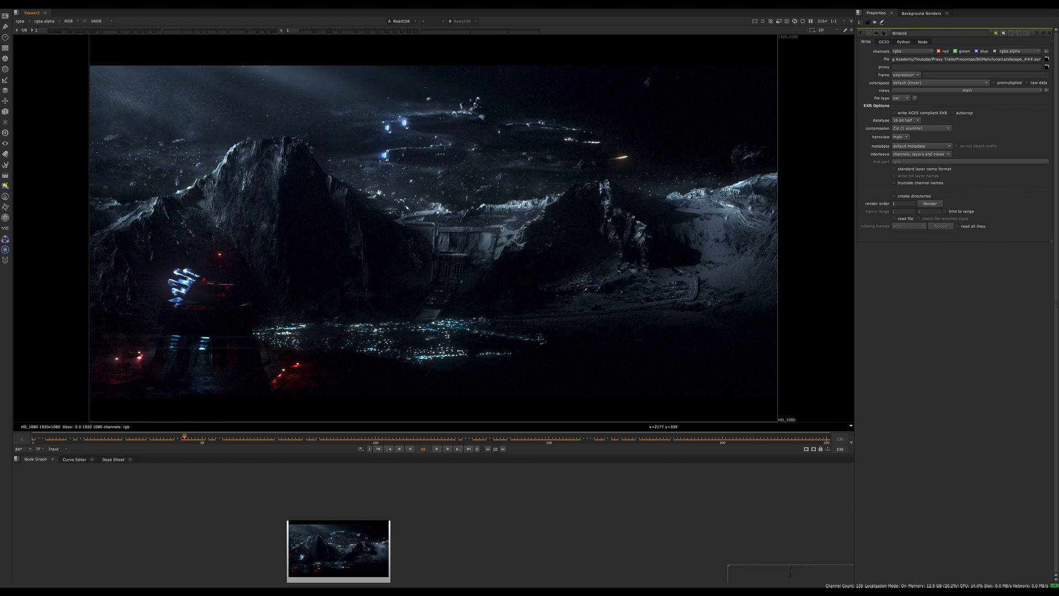
mouse_move(248, 337)
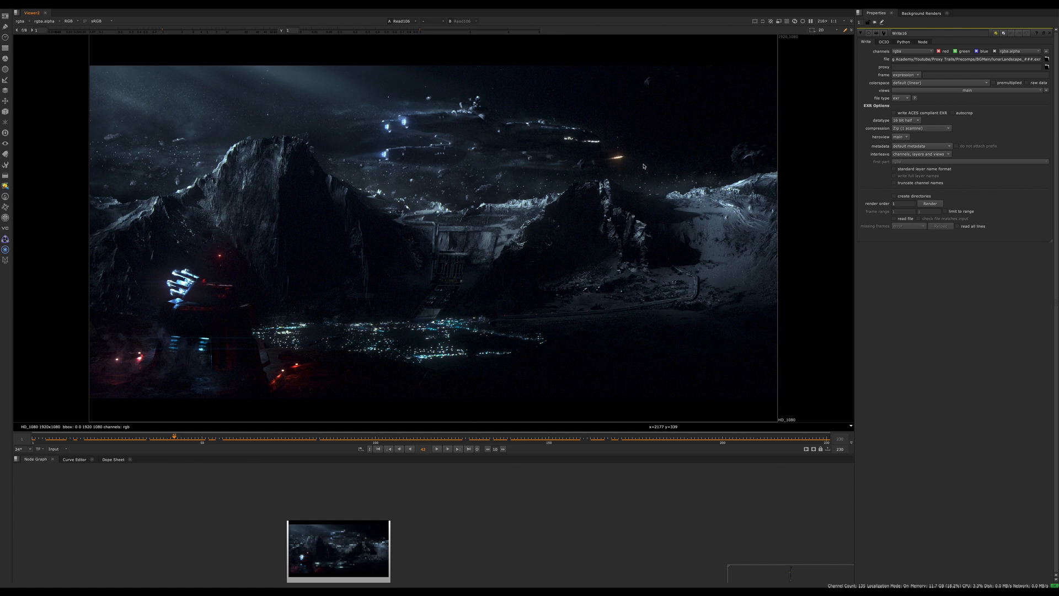
mouse_move(428, 374)
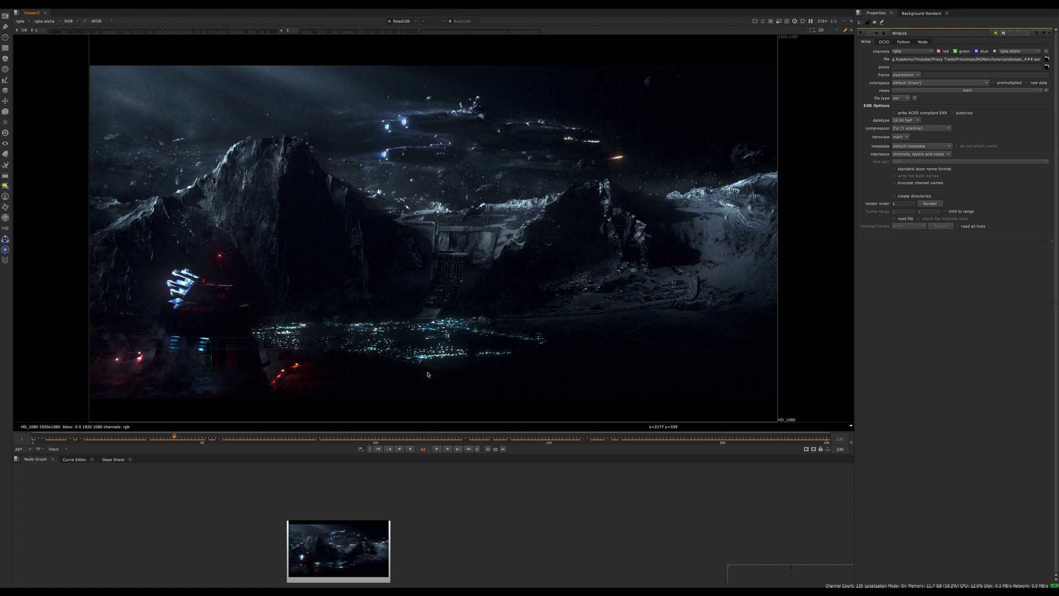
mouse_move(376, 172)
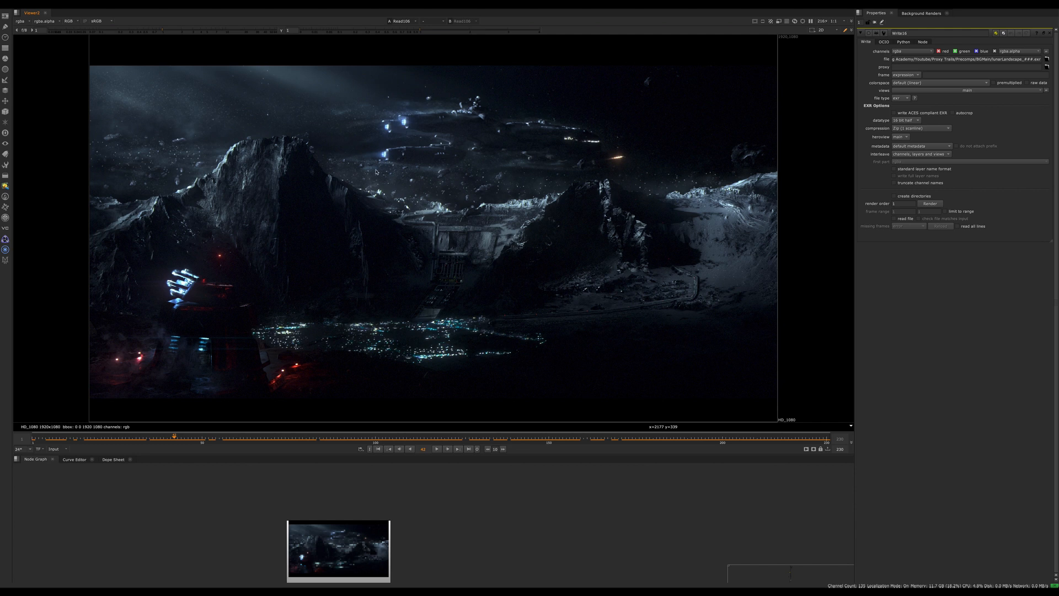
mouse_move(694, 268)
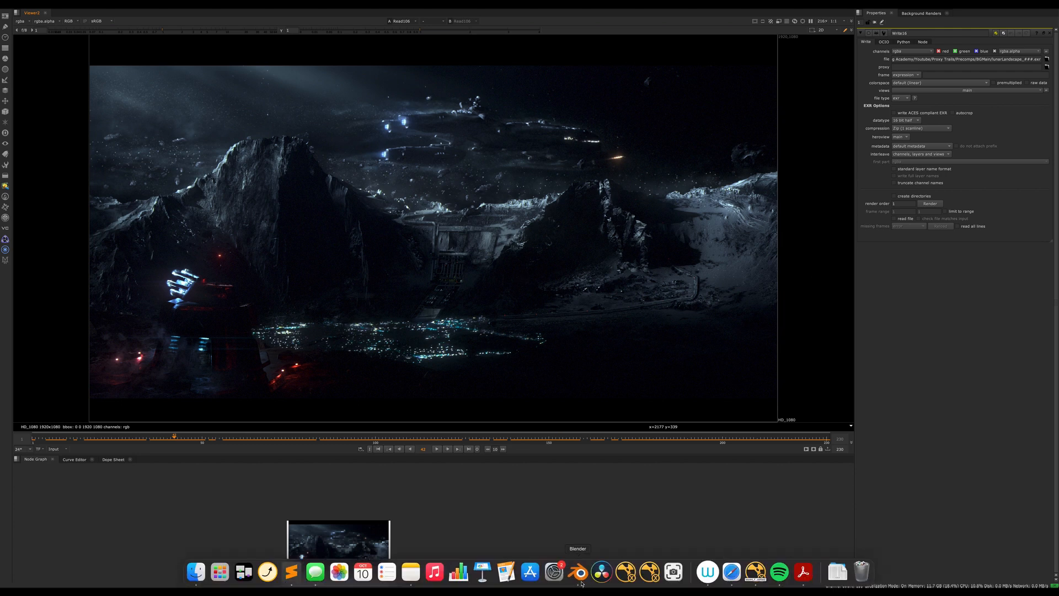
Switch to Blender and hide lowGeoOBJ.001 via its Outliner visibility toggle.
left_click(577, 573)
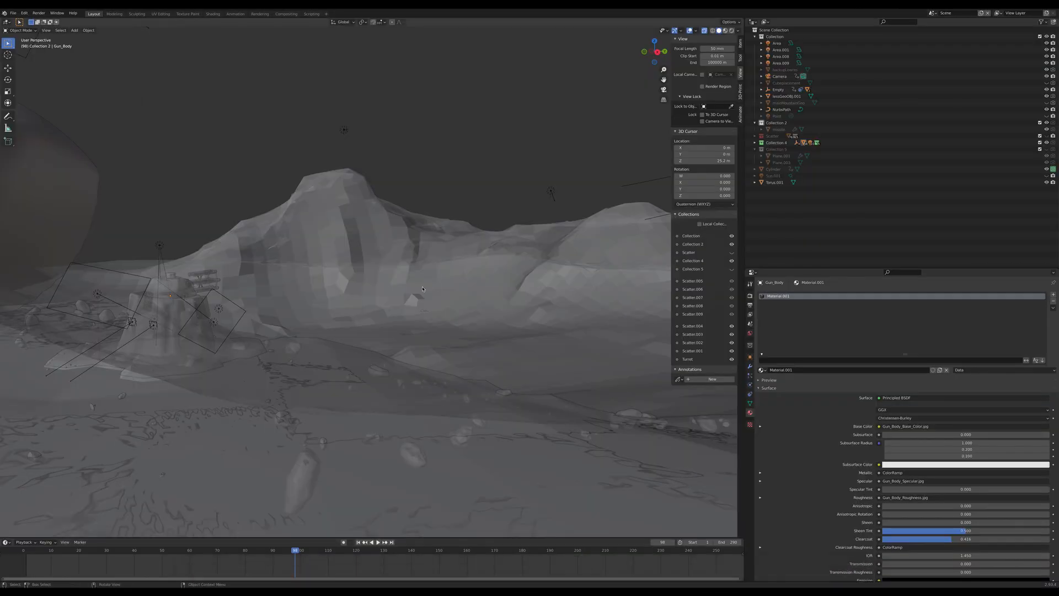
left_click(786, 96)
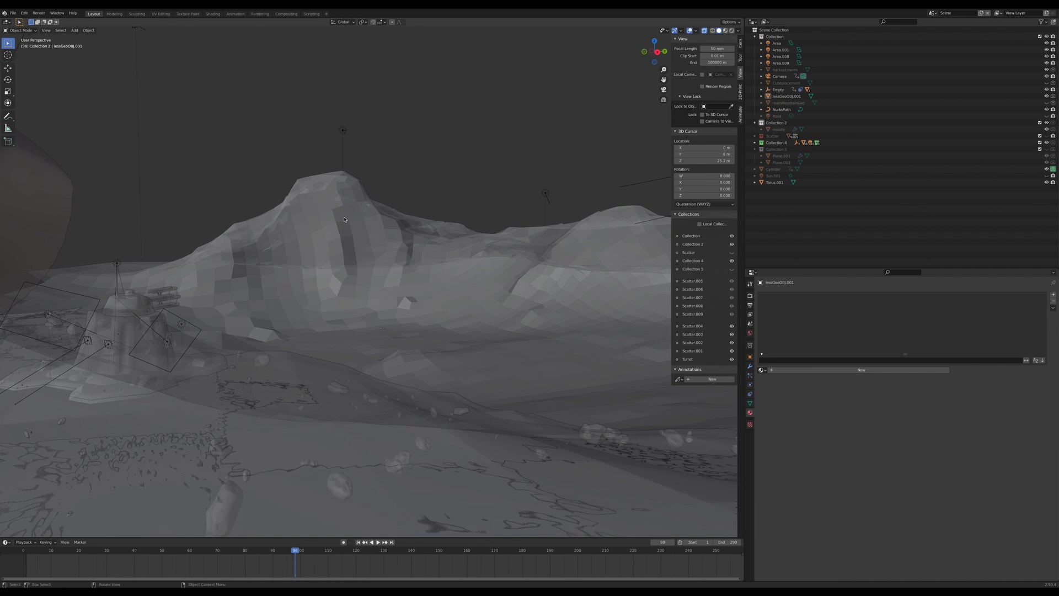
left_click(785, 96)
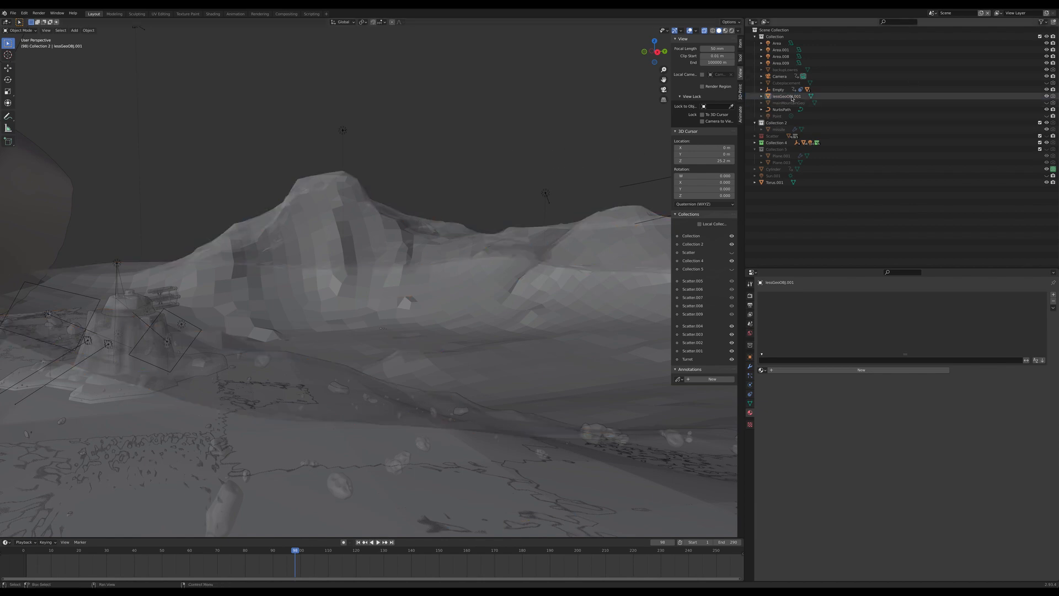
left_click(790, 96)
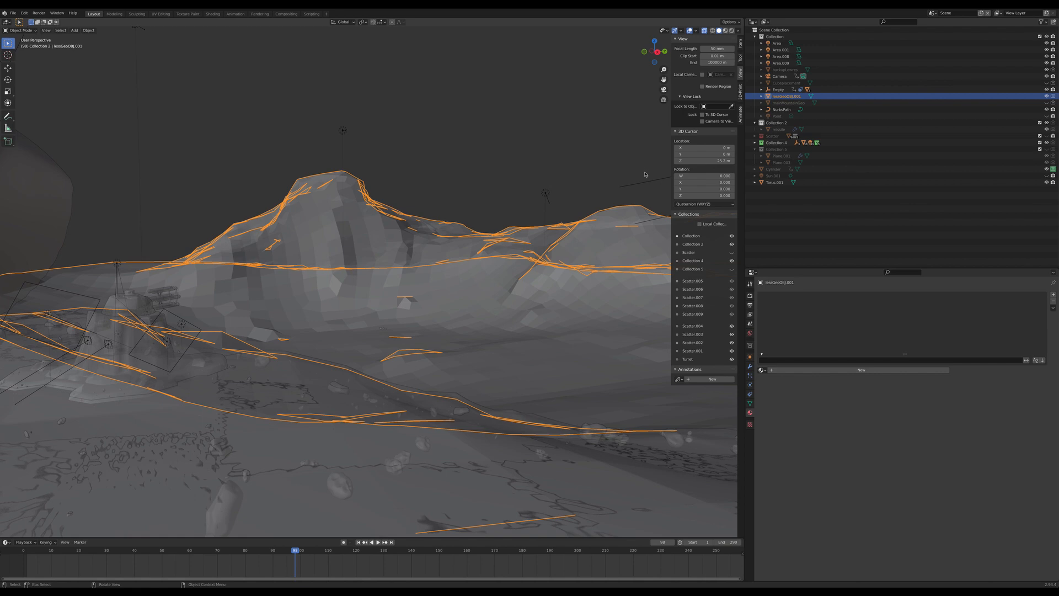
mouse_move(652, 182)
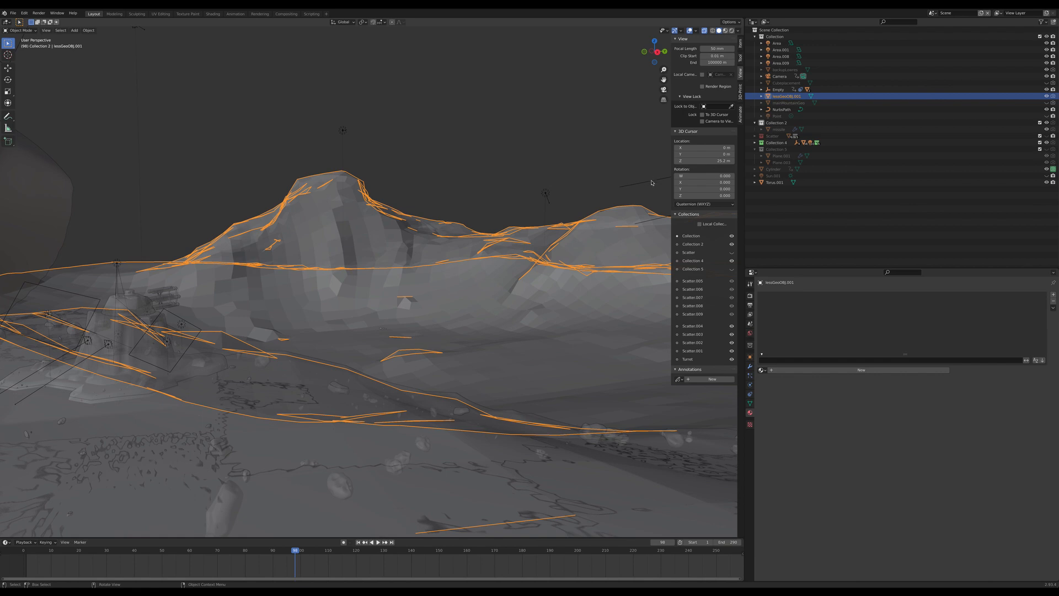
mouse_move(551, 236)
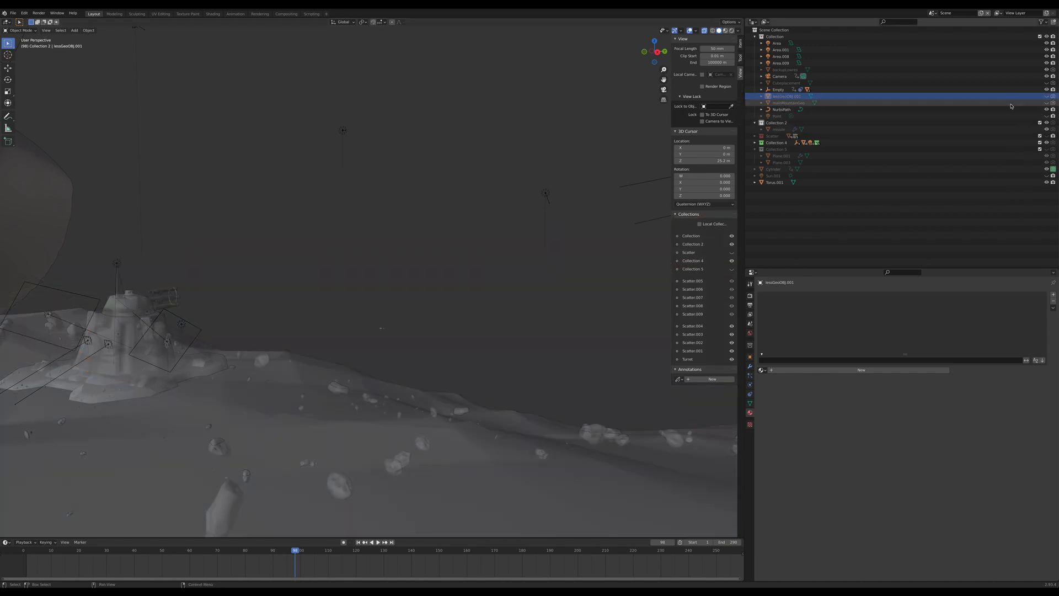
Reveal mainMountainGeo in the Outliner and orbit to inspect the faceted terrain edge.
left_click(786, 103)
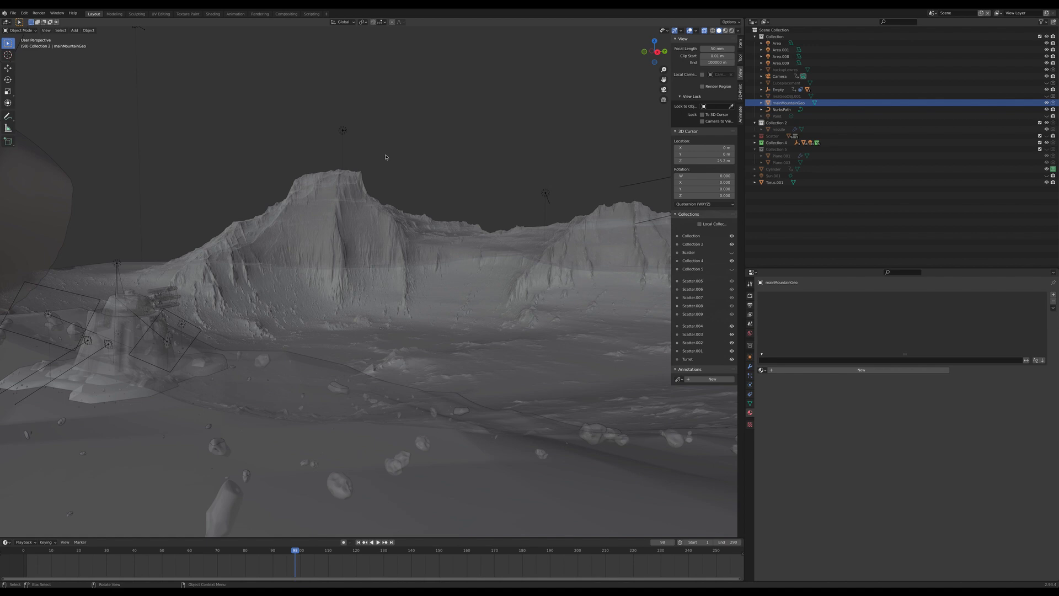
mouse_move(603, 236)
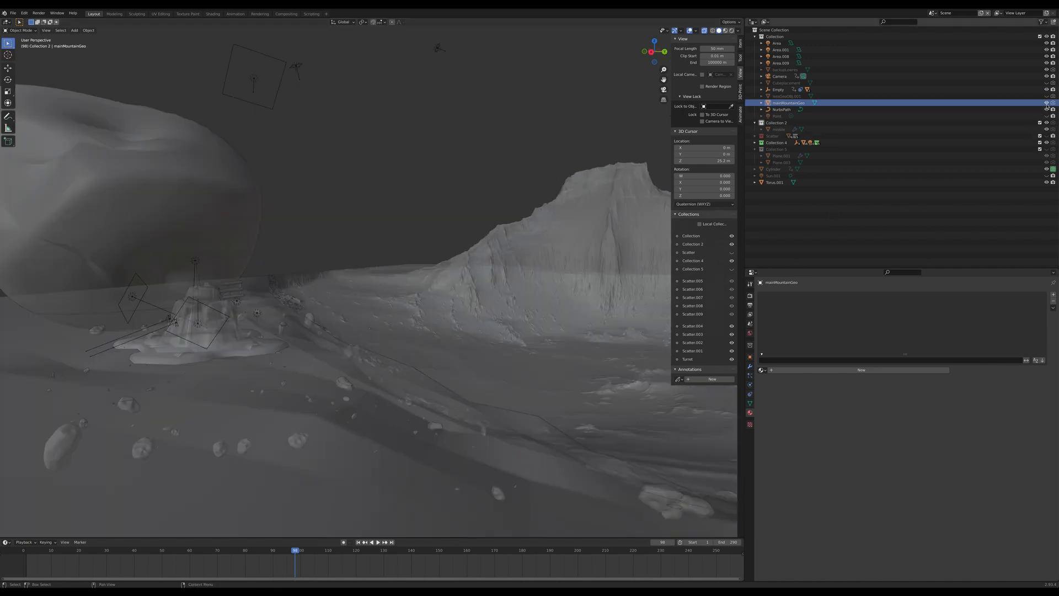
left_click(787, 96)
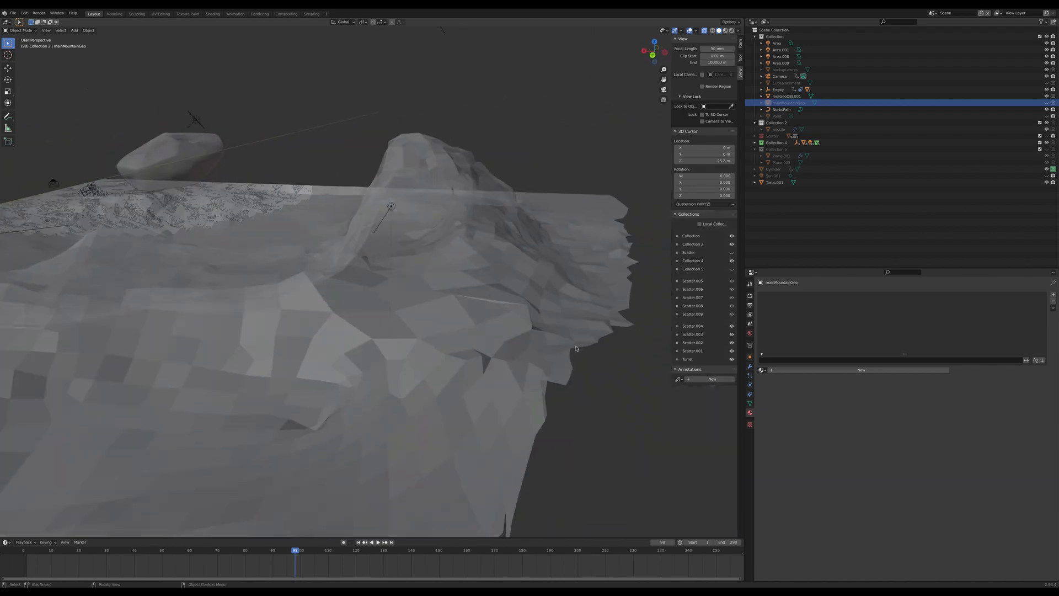
Re-enable and select lowGeoOBJ.001 so the low-detail mountain shows again.
left_click(785, 96)
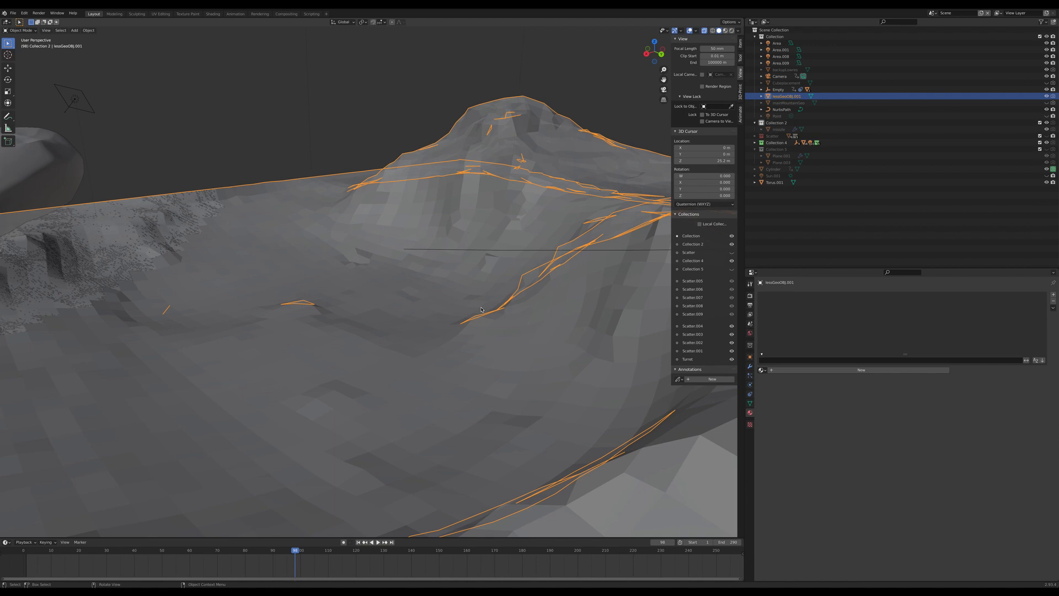
mouse_move(480, 328)
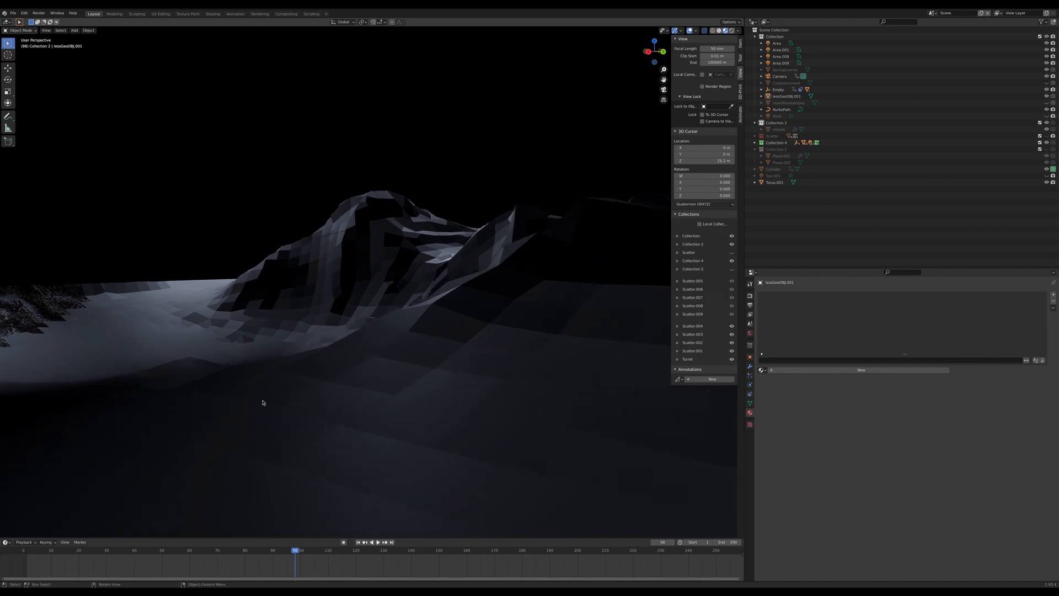
mouse_move(178, 67)
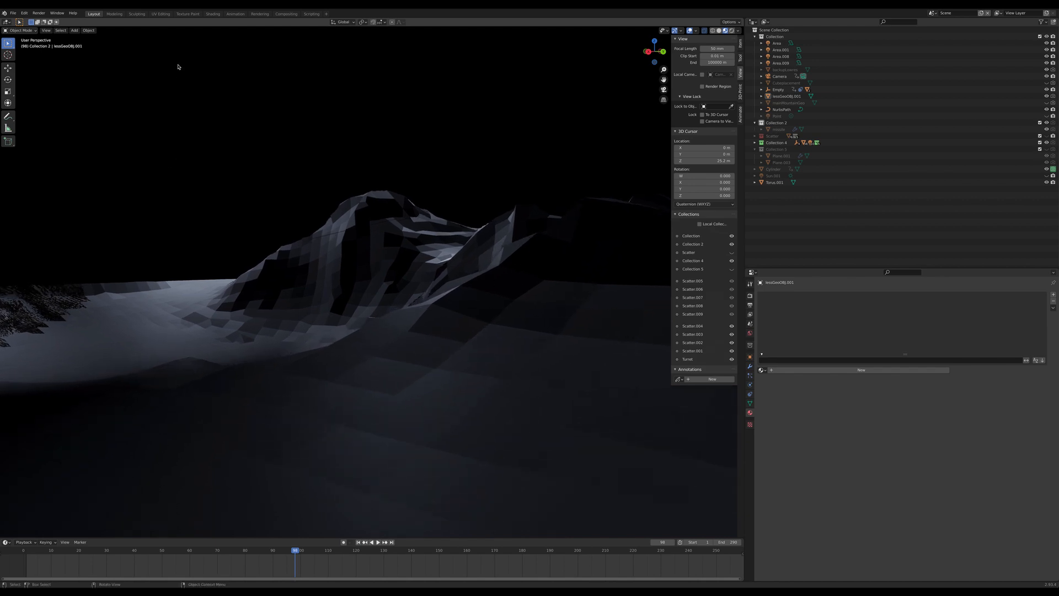
left_click_drag(177, 66, 331, 198)
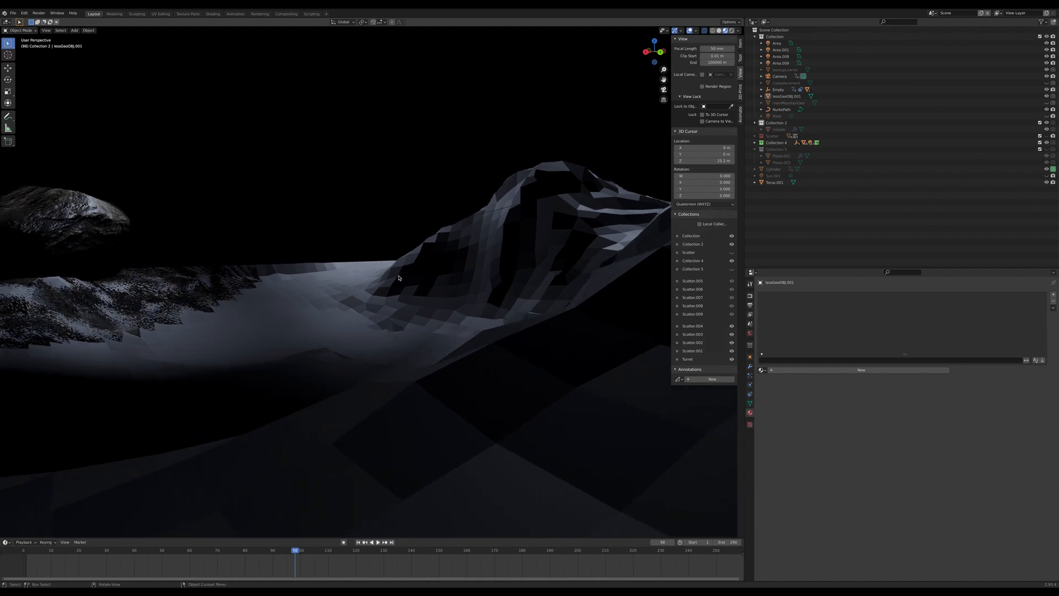
mouse_move(256, 76)
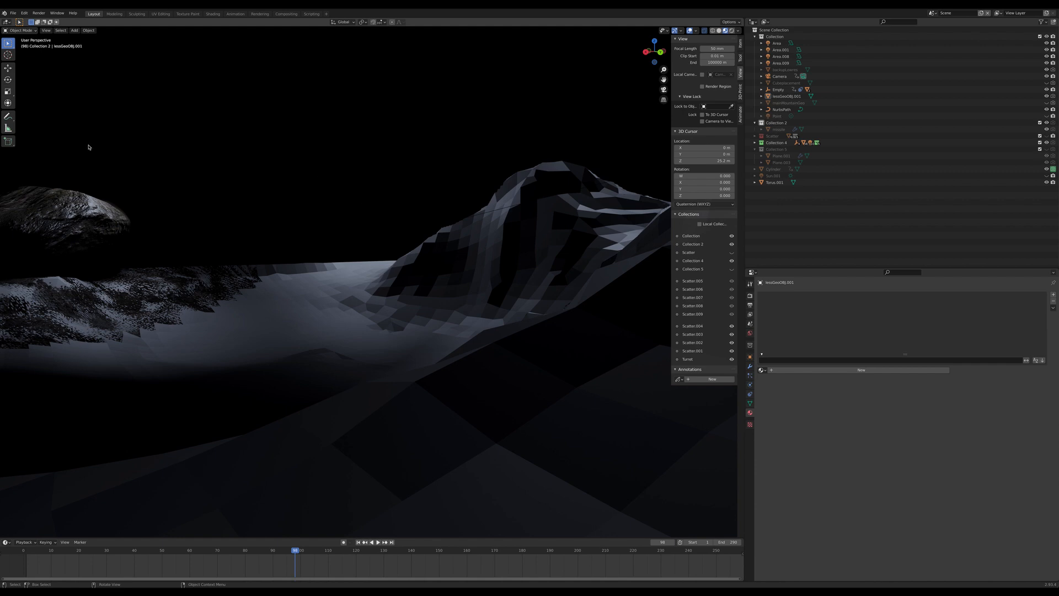
mouse_move(269, 144)
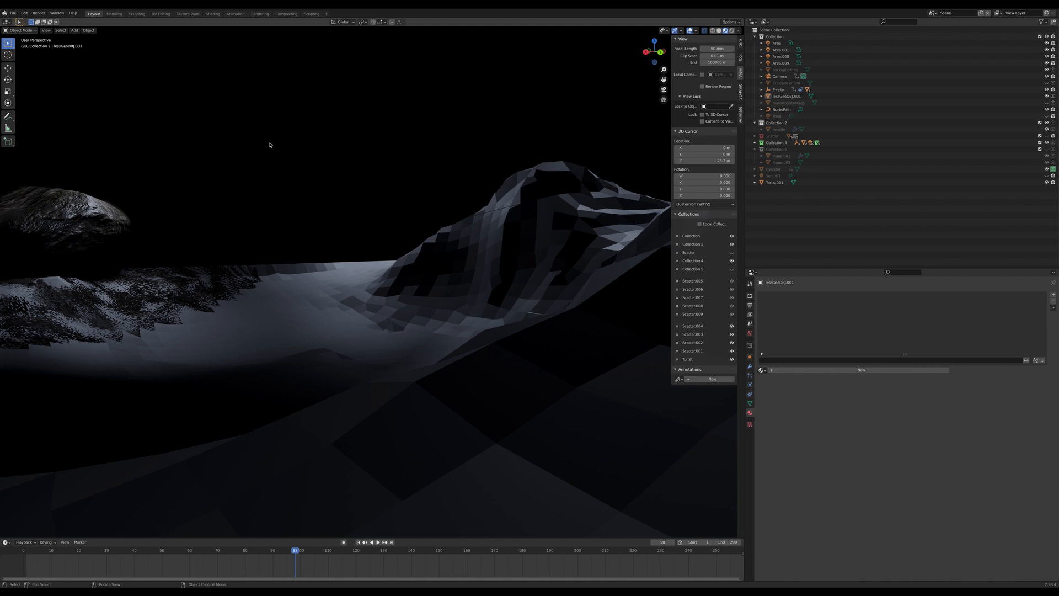
left_click_drag(269, 144, 399, 173)
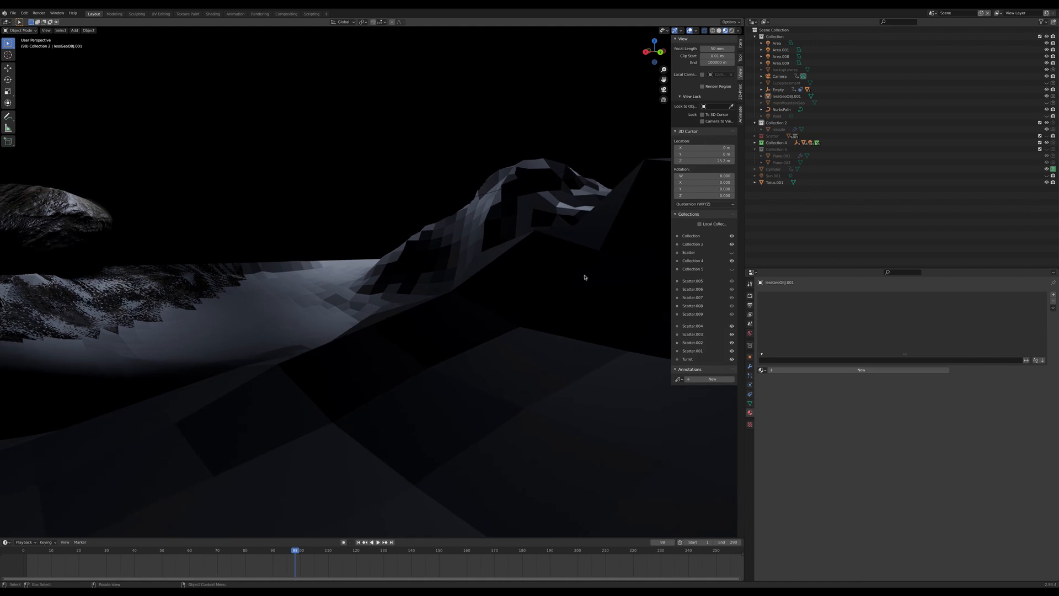
mouse_move(291, 169)
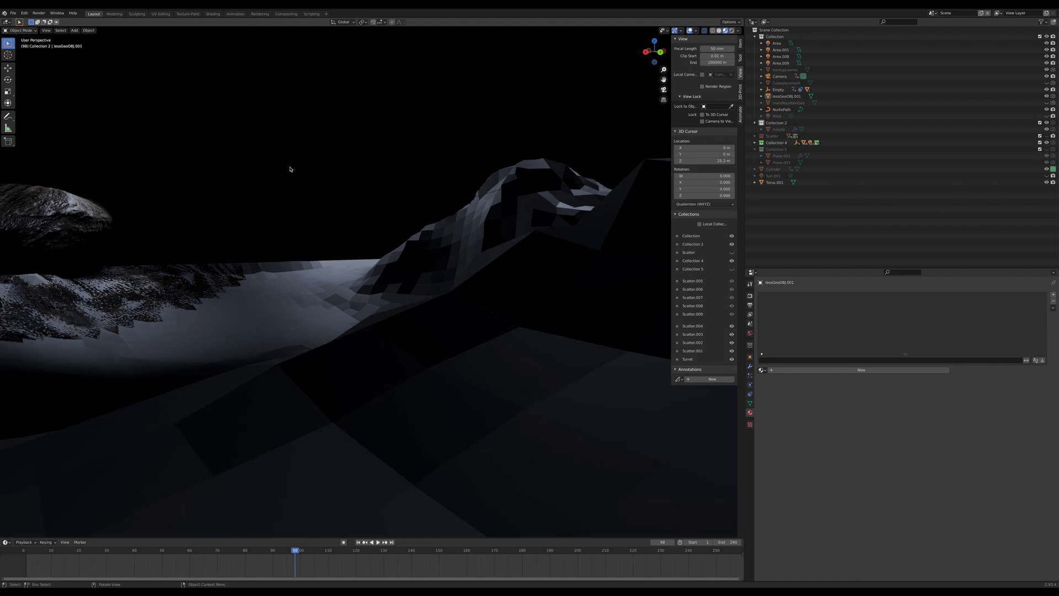
mouse_move(83, 152)
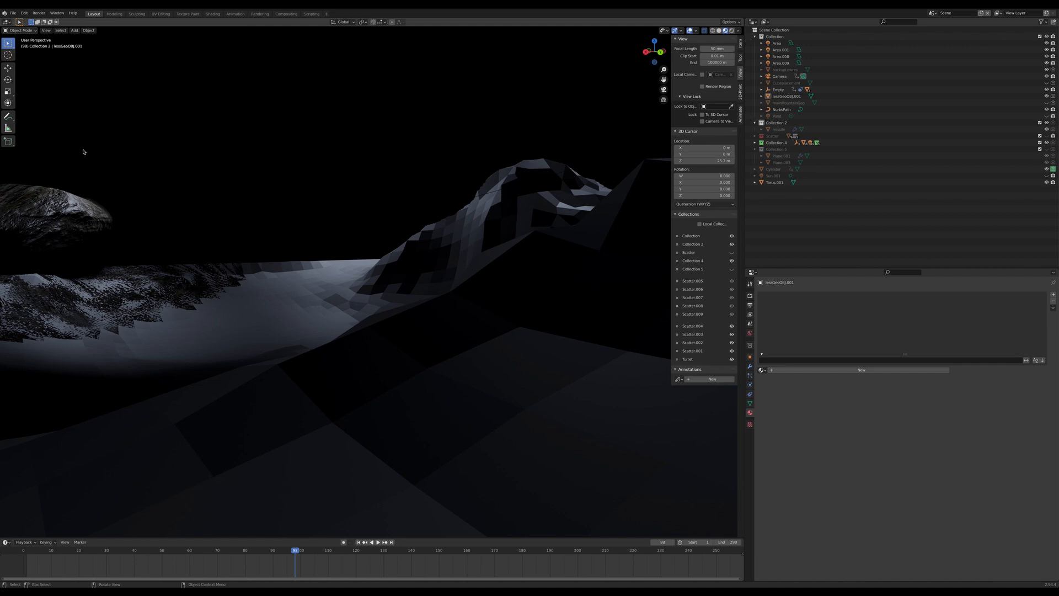
left_click(220, 573)
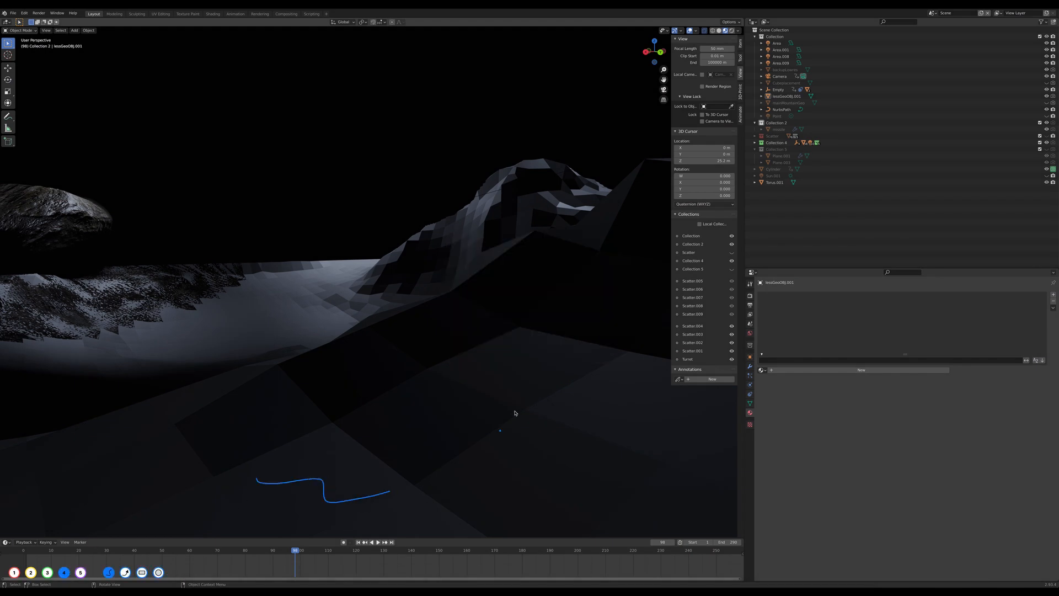
mouse_move(165, 264)
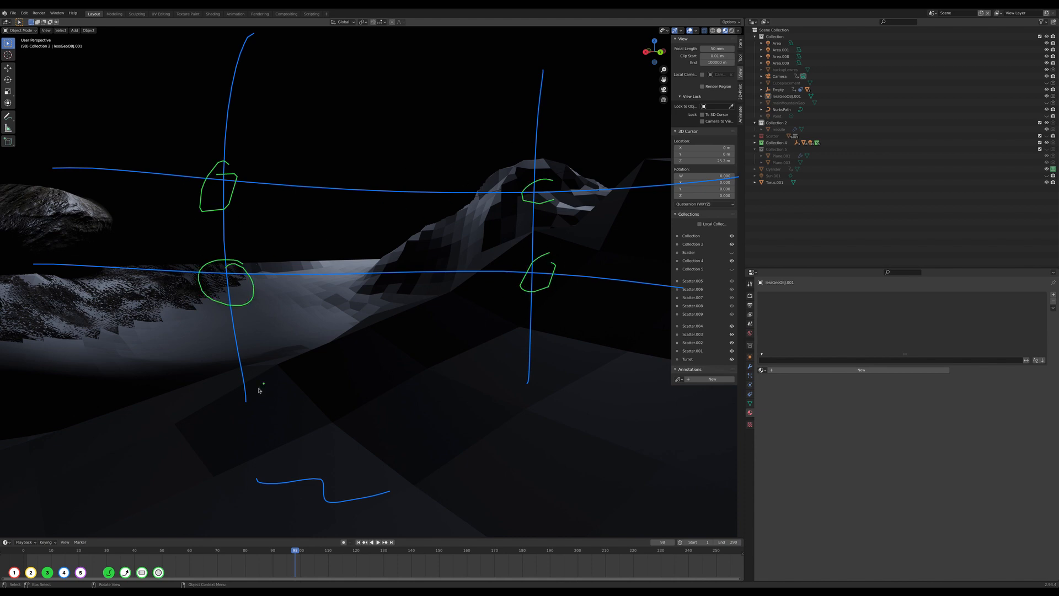
mouse_move(473, 191)
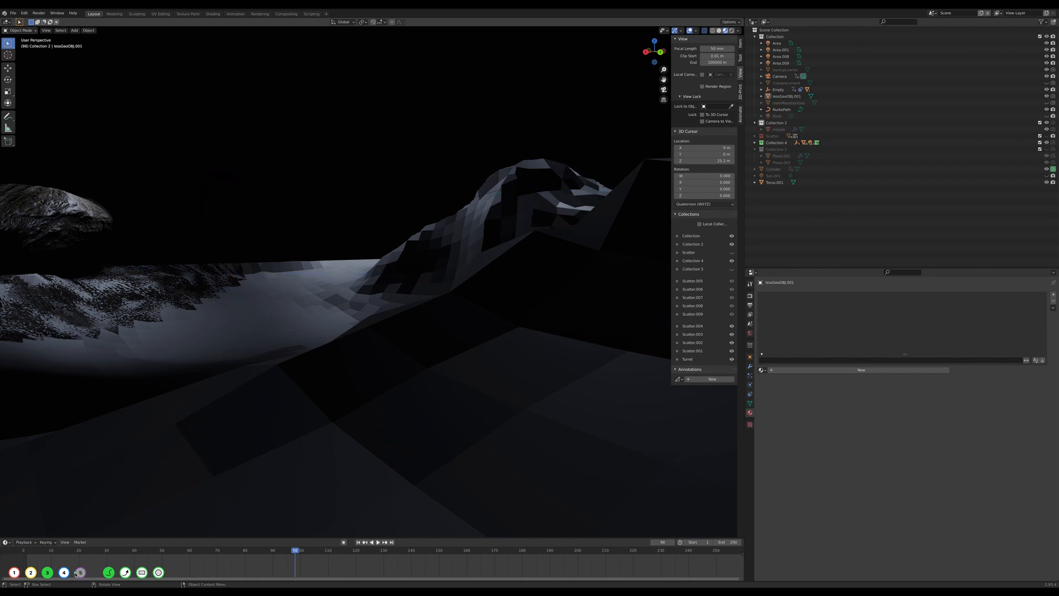
mouse_move(325, 246)
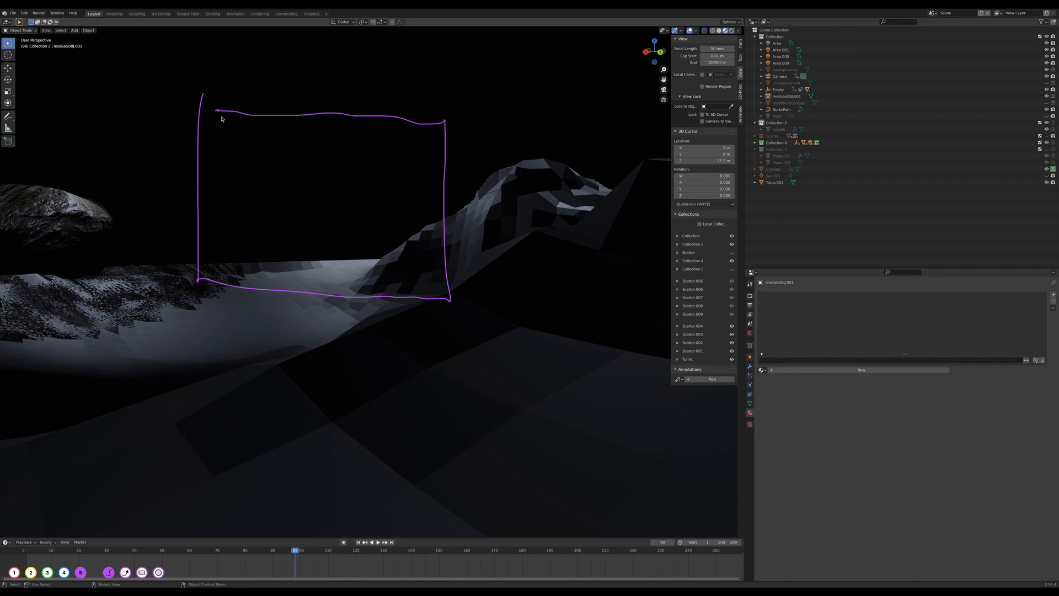
mouse_move(376, 166)
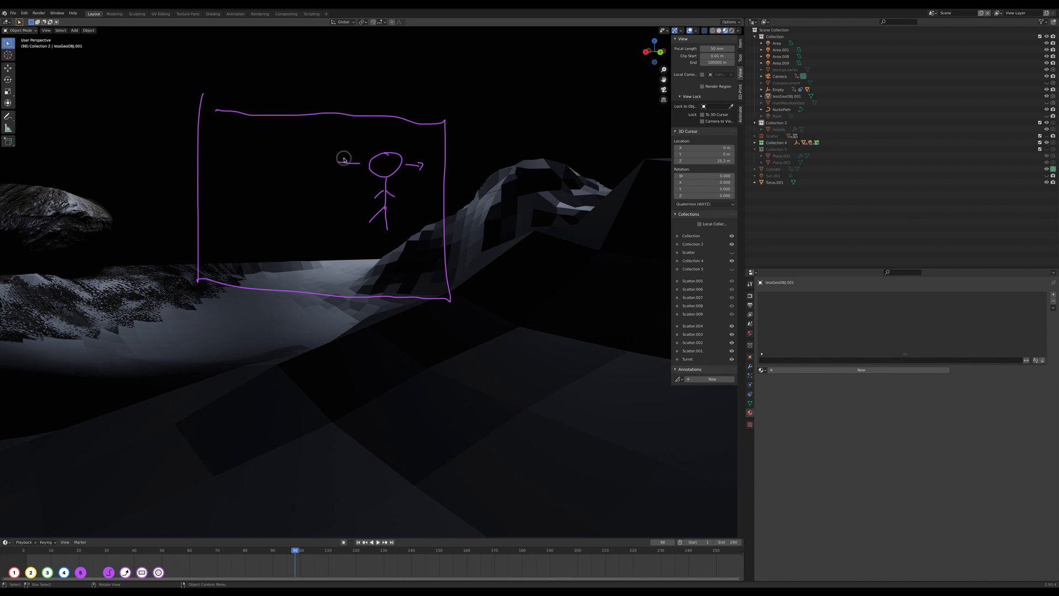
Draw an annotation stroke over the terrain as part of the composition sketch.
left_click_drag(351, 159, 325, 163)
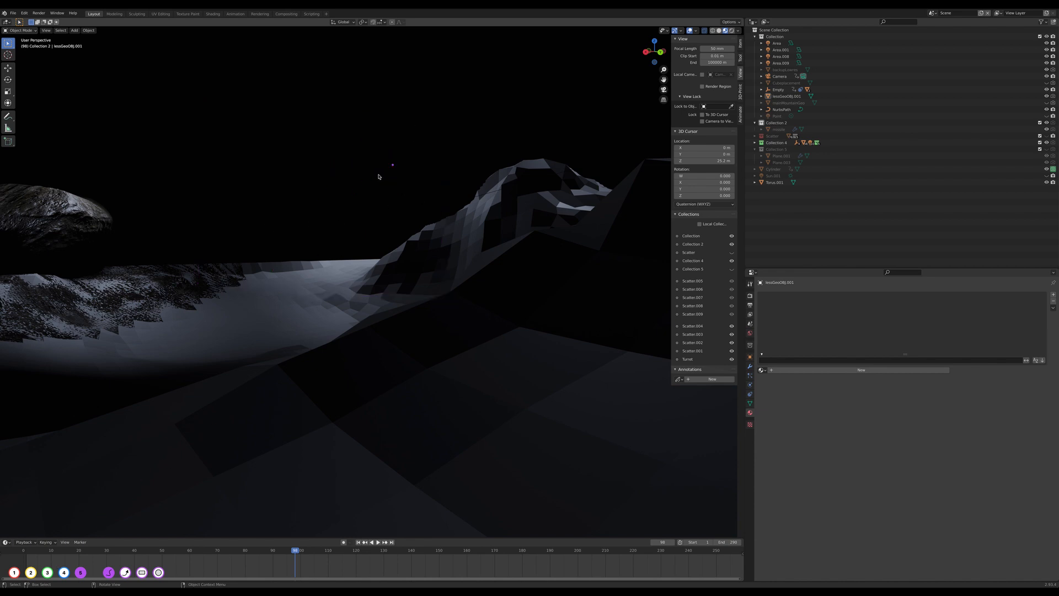
mouse_move(151, 86)
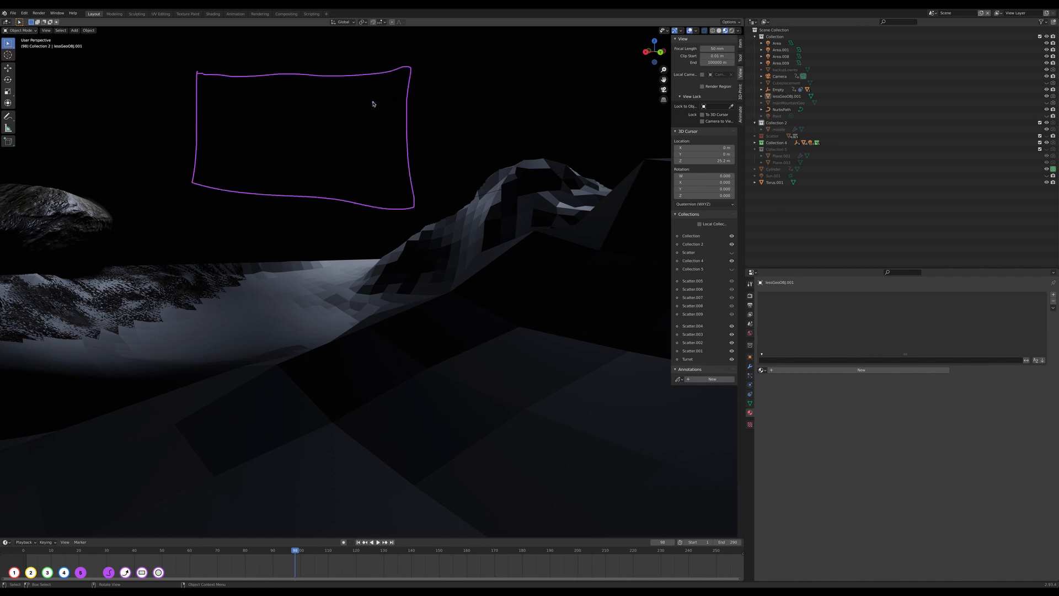
mouse_move(396, 91)
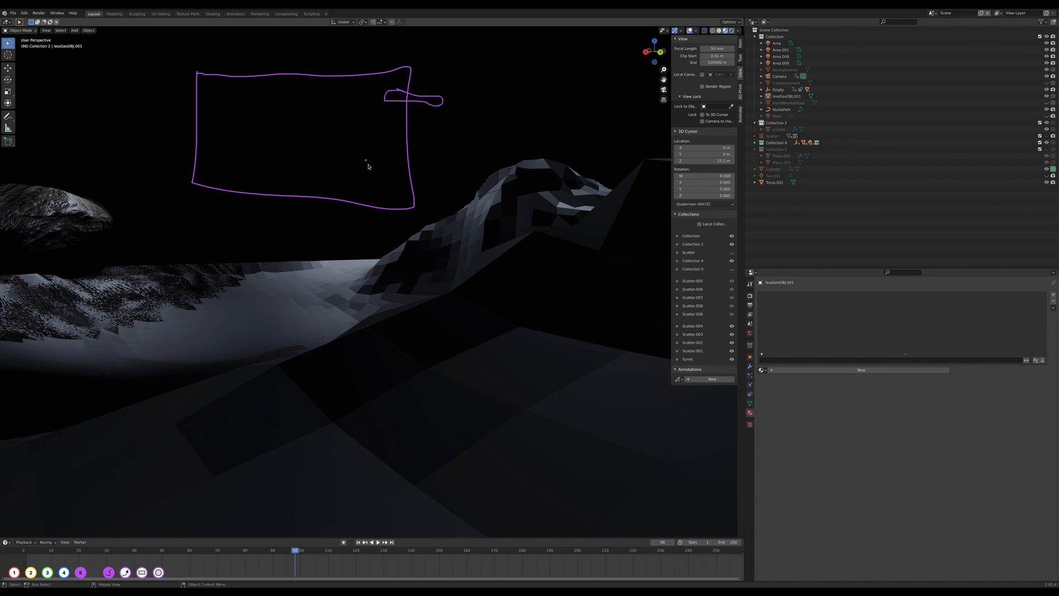
mouse_move(341, 225)
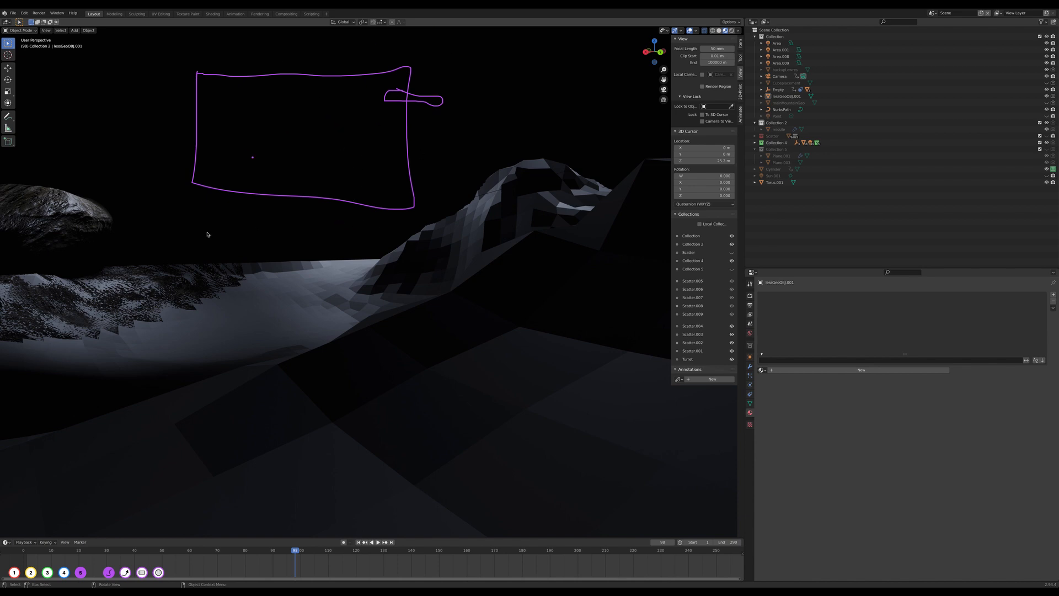
mouse_move(290, 94)
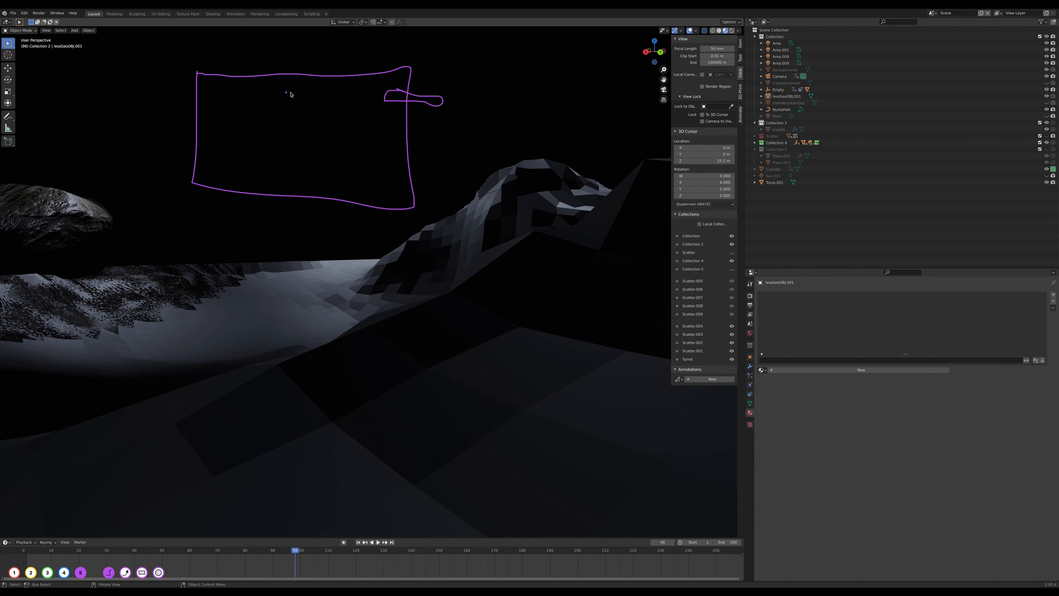
mouse_move(365, 92)
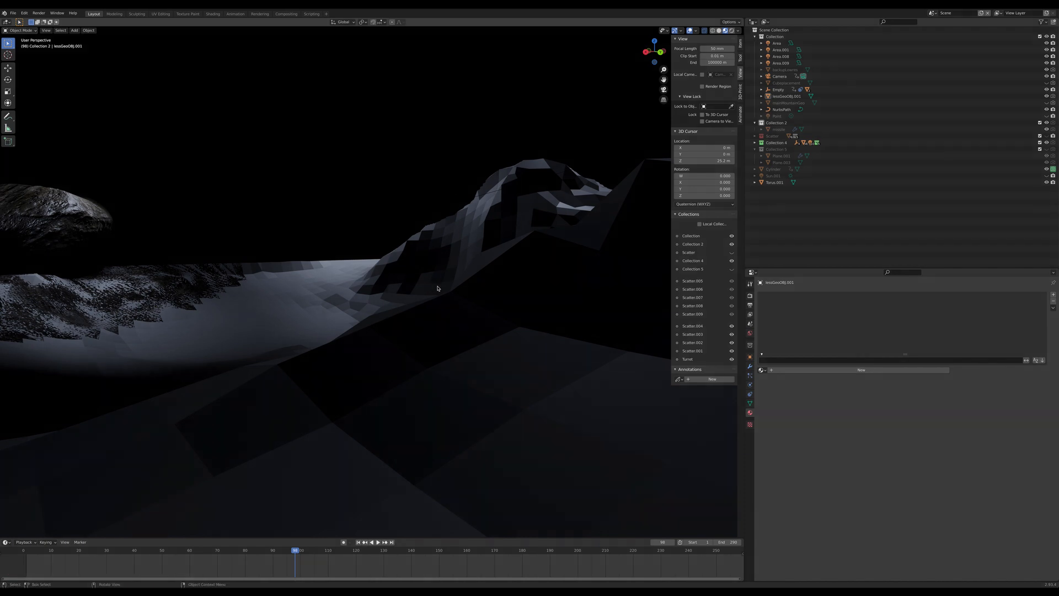
mouse_move(310, 308)
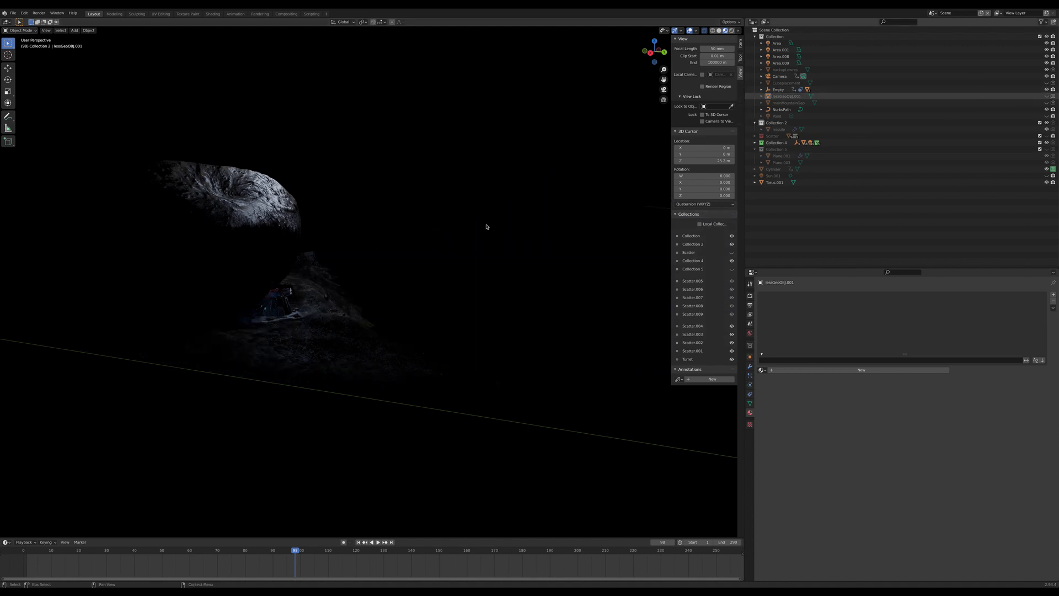
Select the area light while framing the turret beneath the moon.
left_click(276, 308)
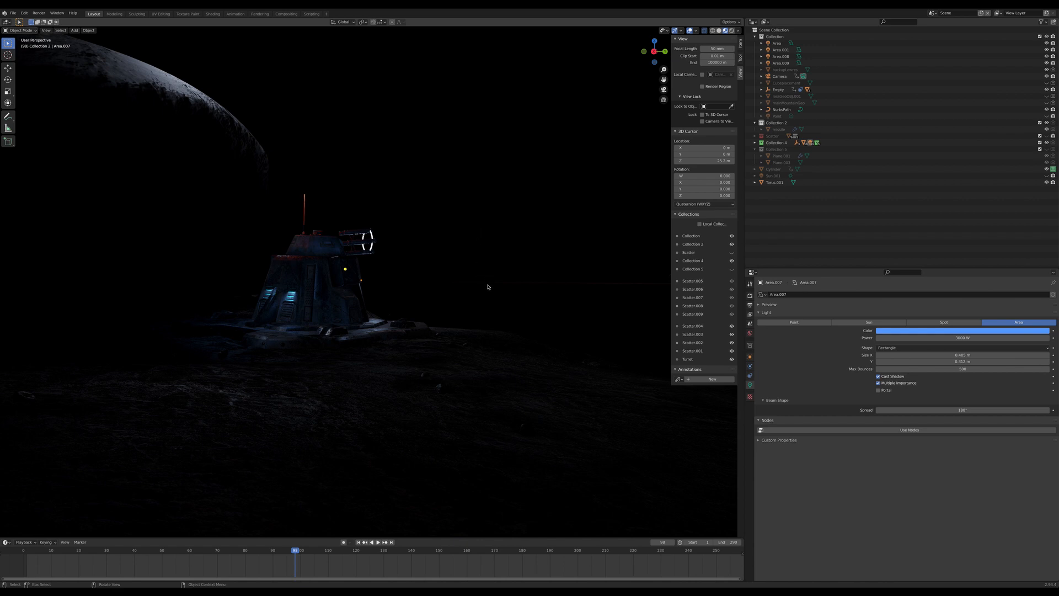
mouse_move(454, 161)
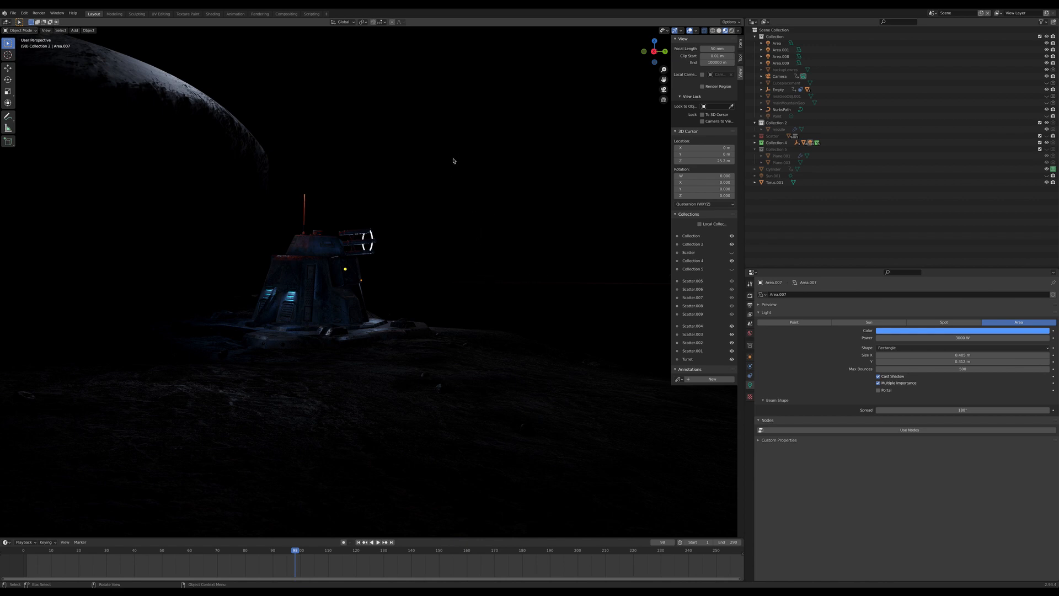
mouse_move(538, 116)
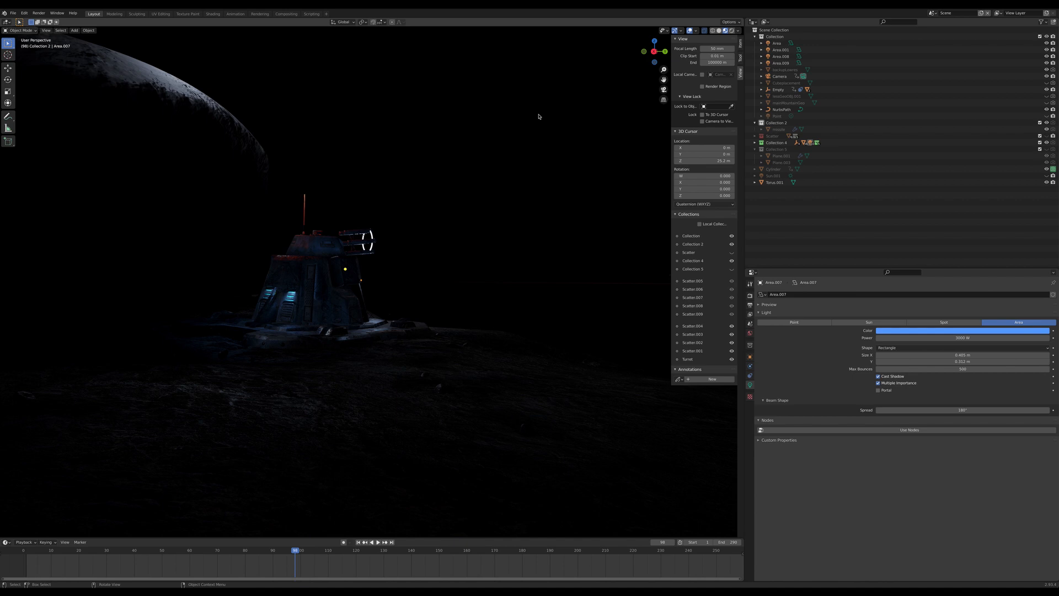
mouse_move(146, 506)
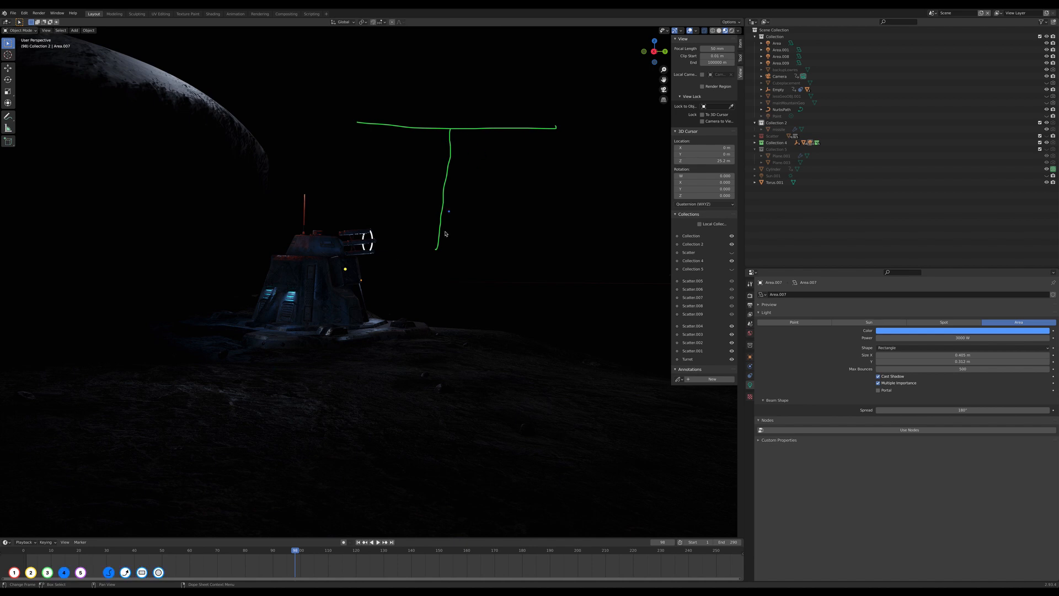
mouse_move(453, 153)
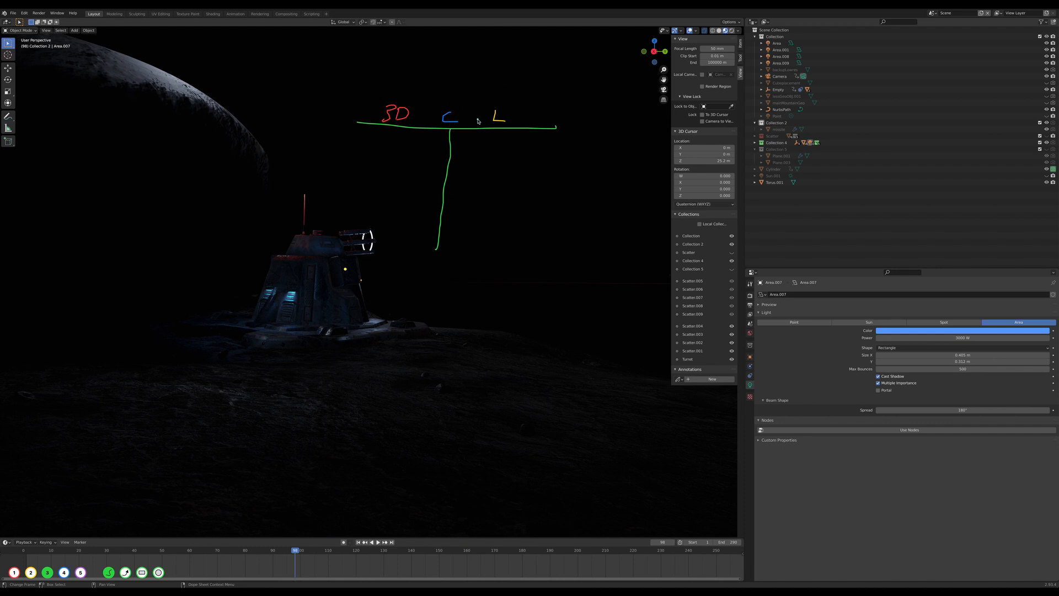
mouse_move(182, 383)
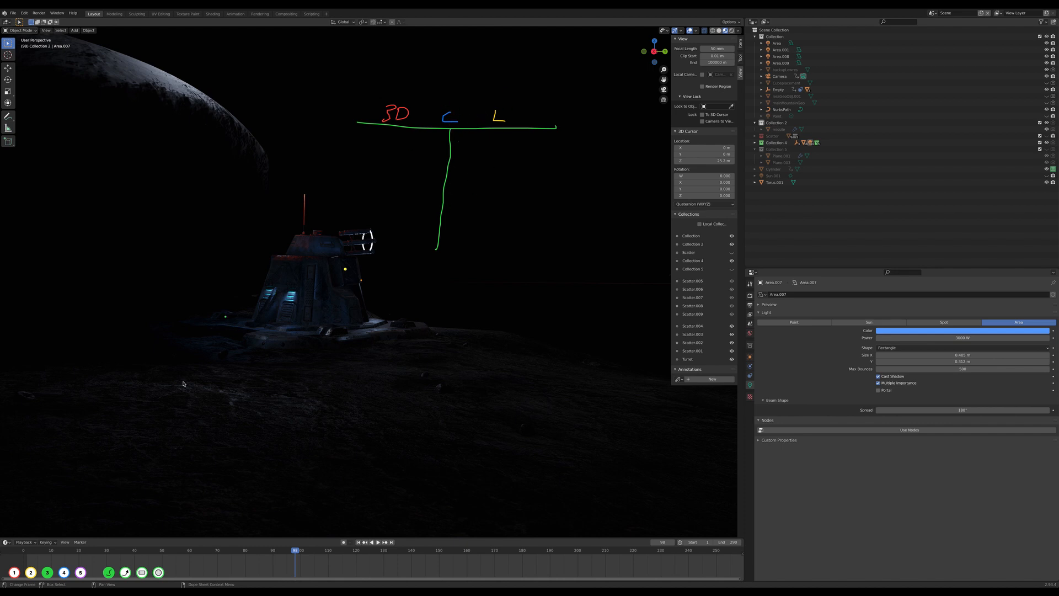
mouse_move(488, 123)
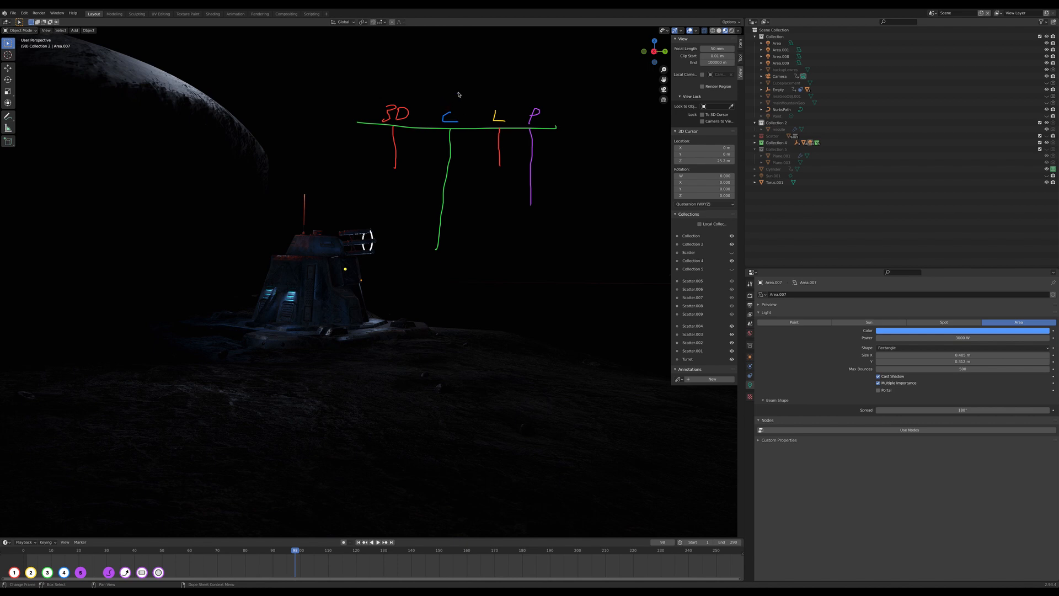
mouse_move(478, 142)
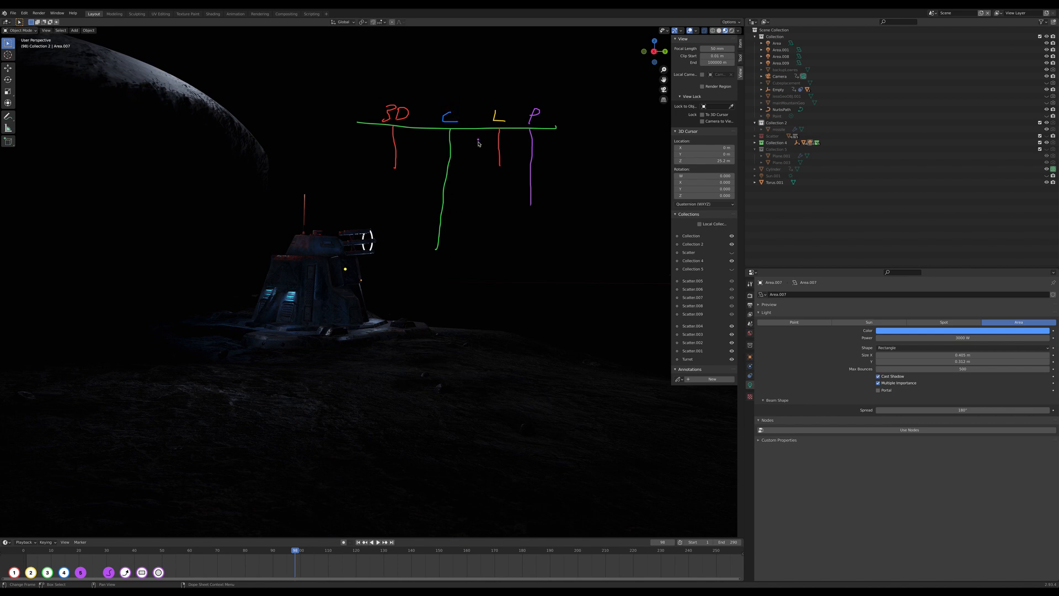
mouse_move(506, 159)
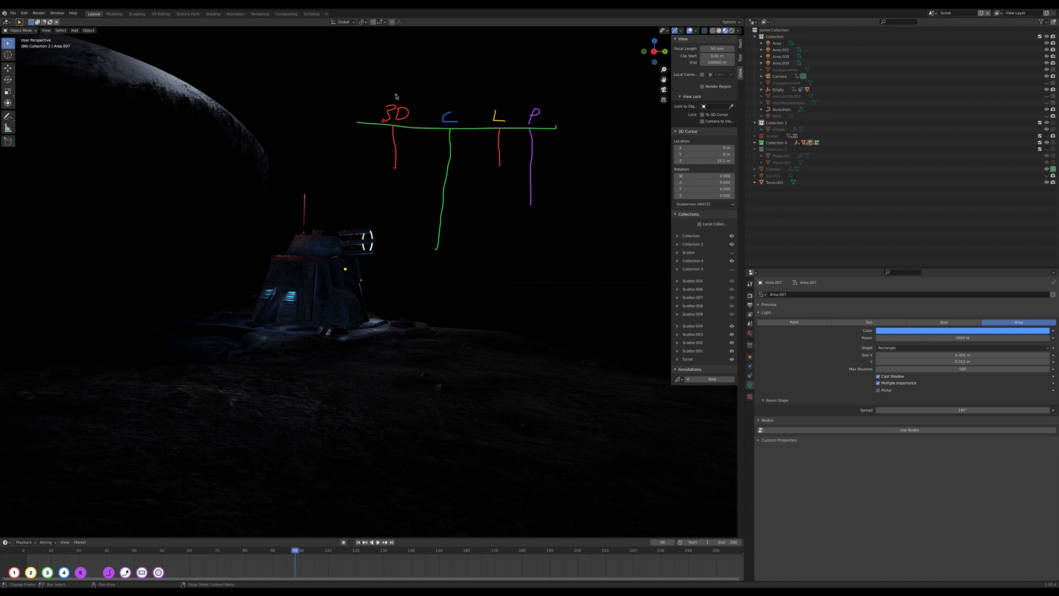
mouse_move(608, 152)
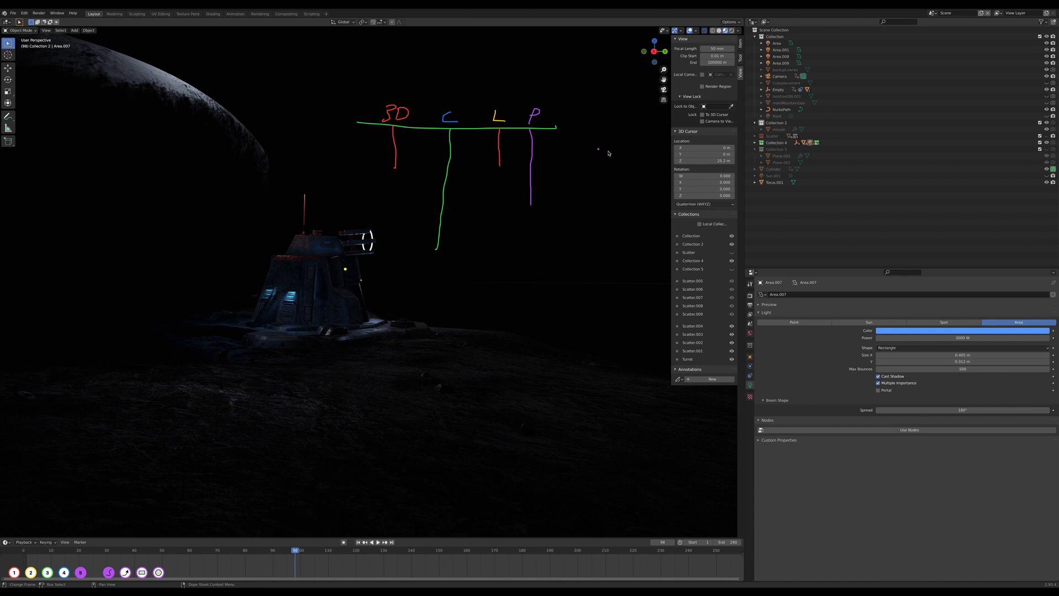
mouse_move(454, 140)
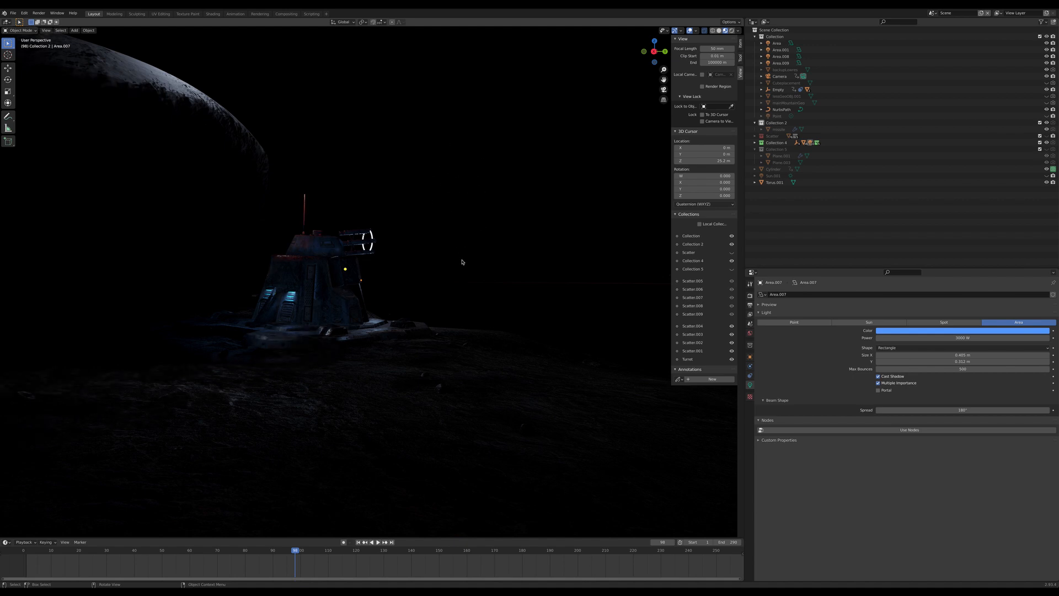
mouse_move(444, 146)
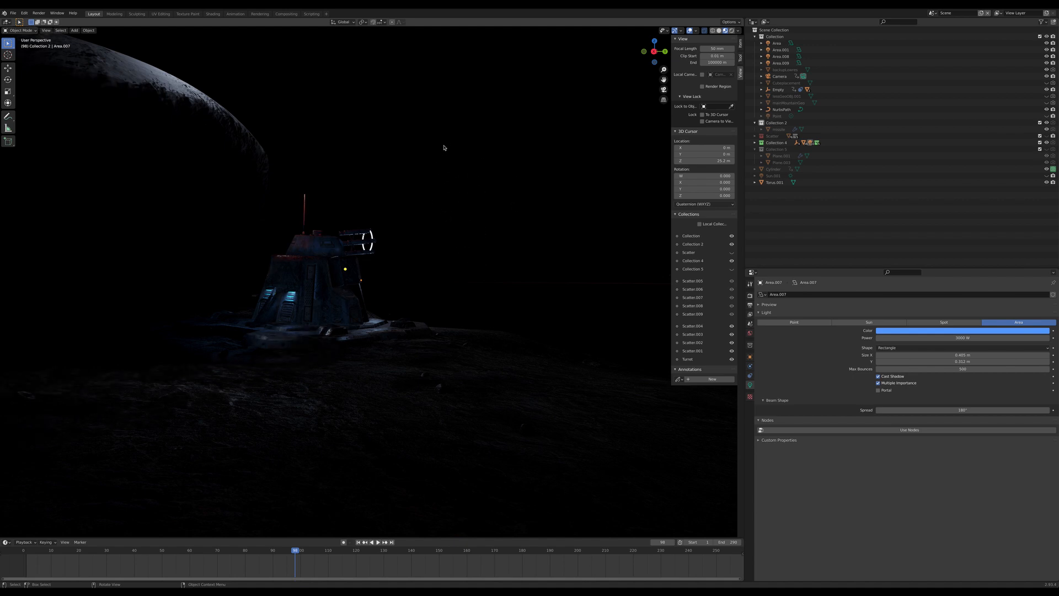
left_click_drag(443, 147, 452, 249)
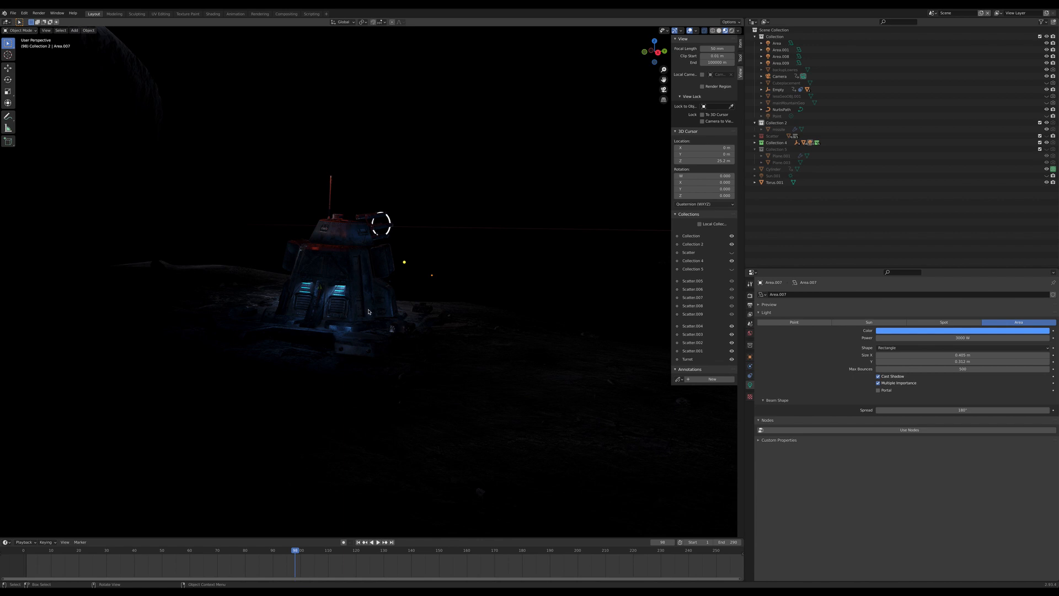
mouse_move(360, 247)
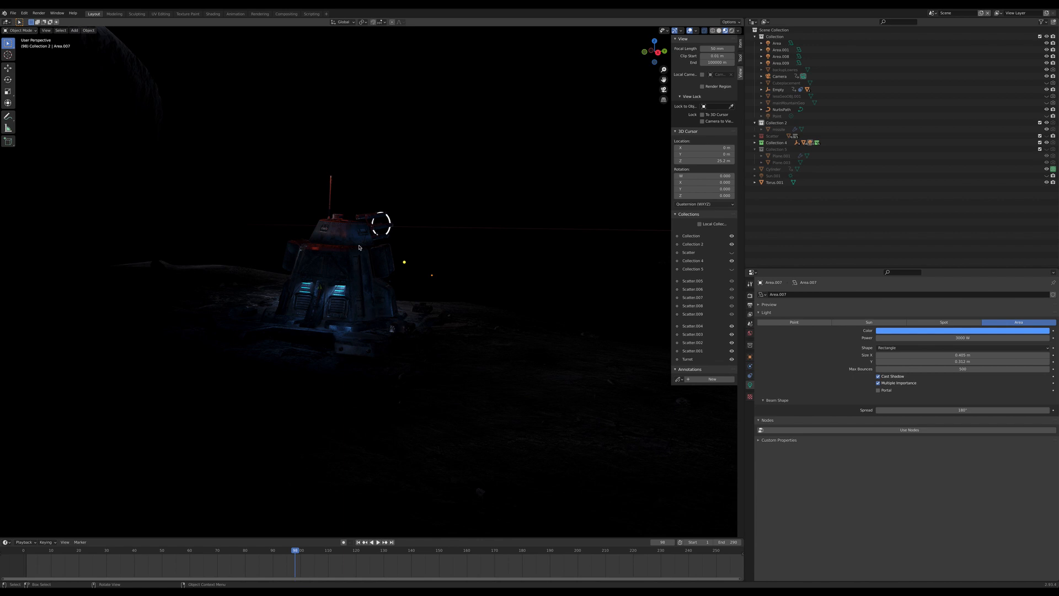
mouse_move(402, 248)
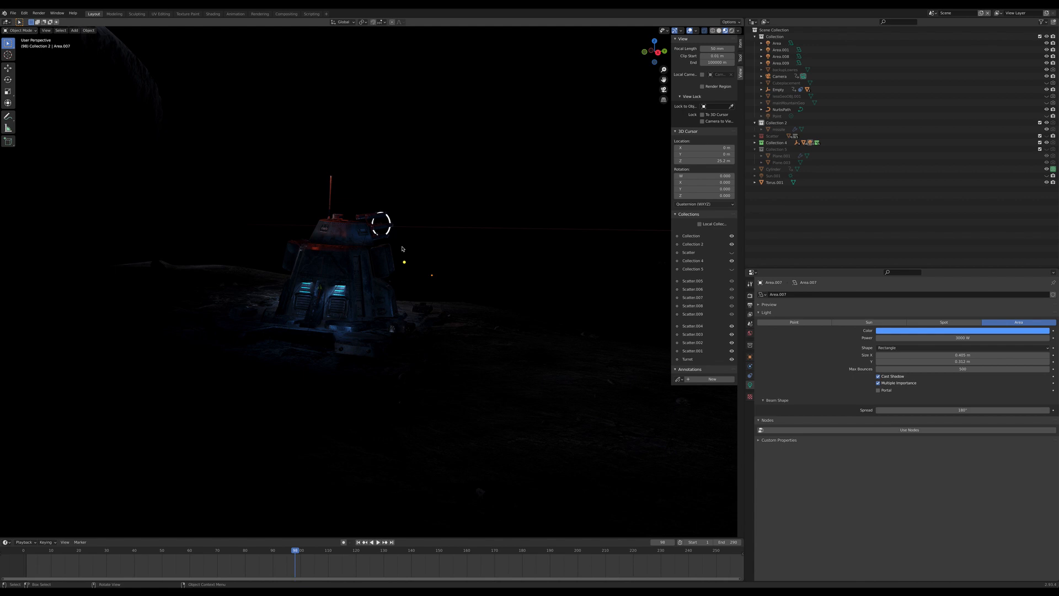
mouse_move(463, 146)
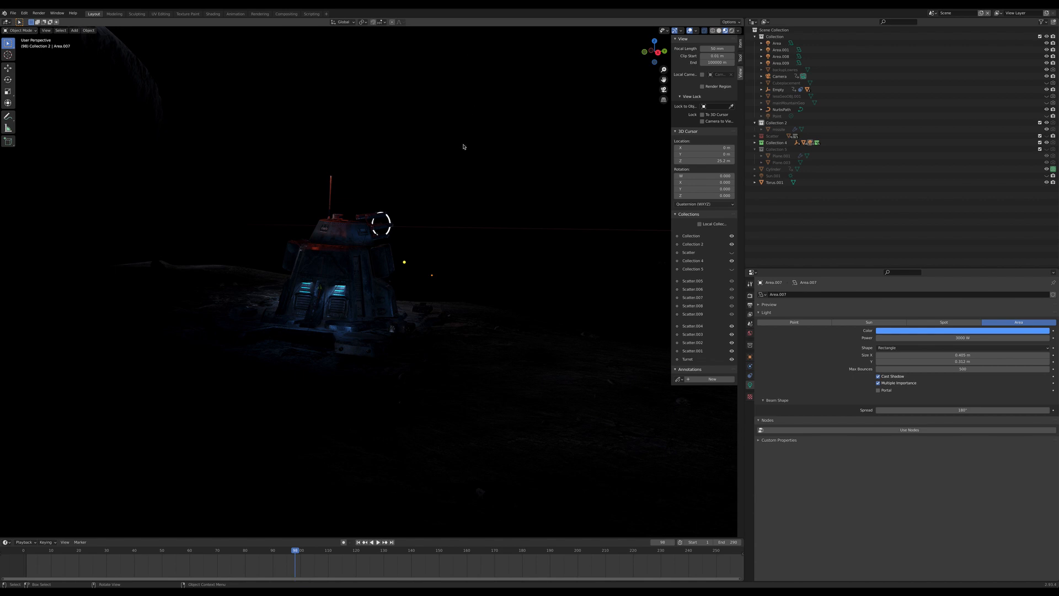
mouse_move(408, 231)
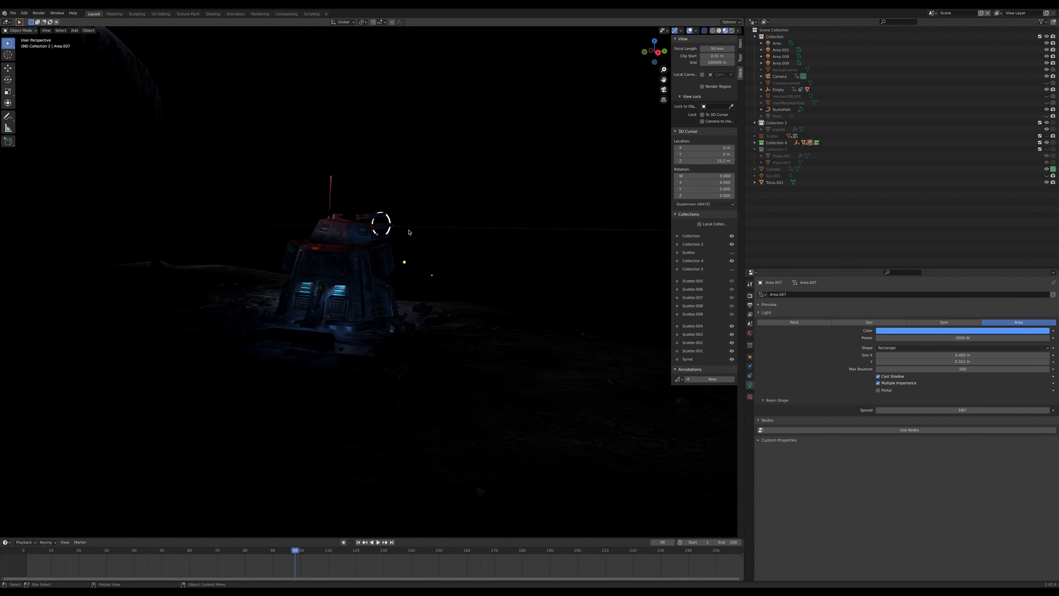
mouse_move(477, 204)
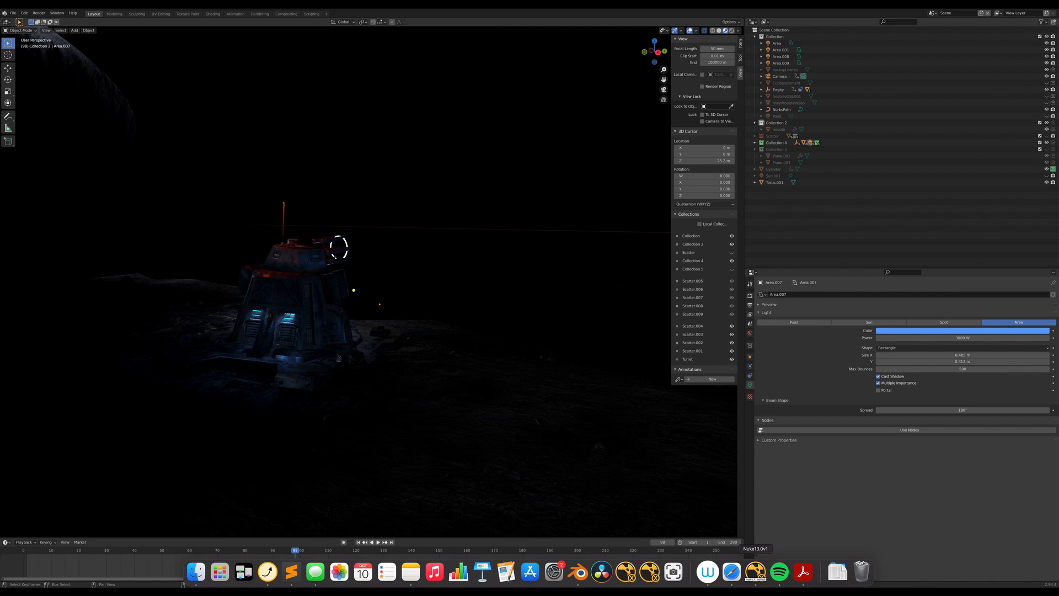
Bring up the Nuke comp from the Dock to review the space-city frame.
left_click(756, 572)
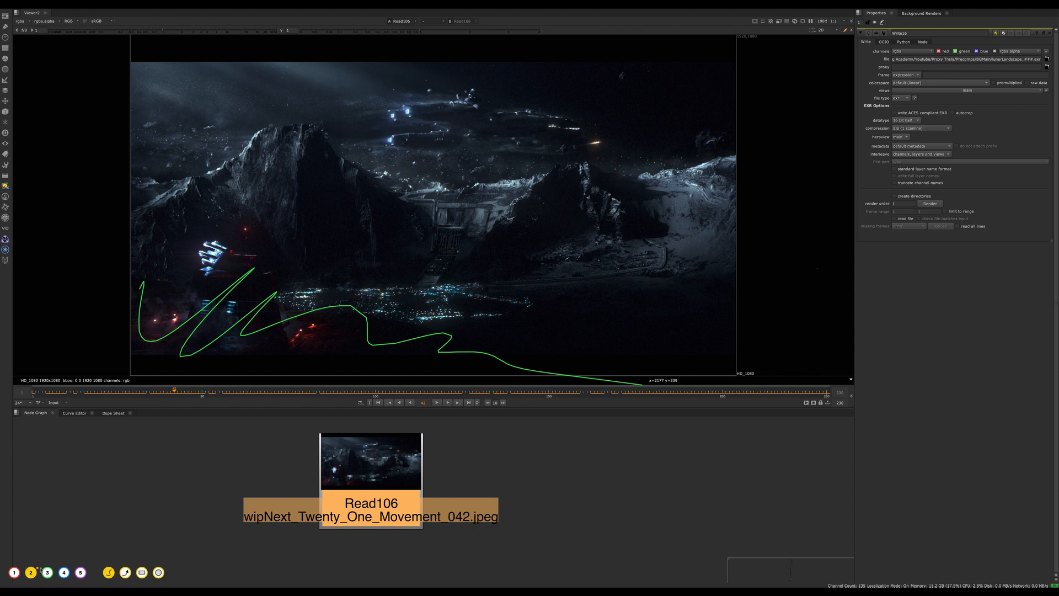
mouse_move(594, 244)
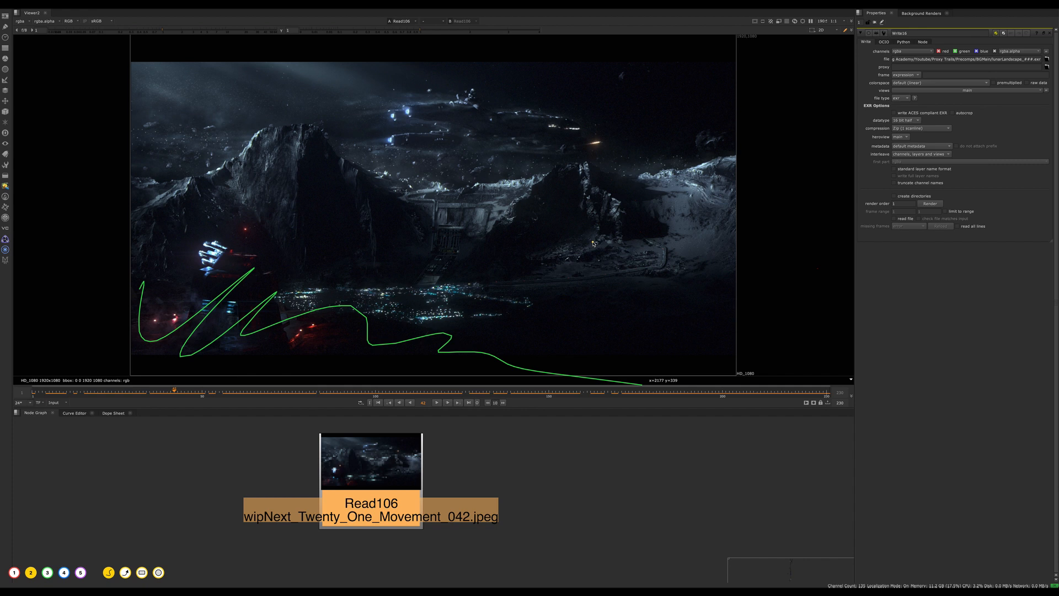
mouse_move(569, 201)
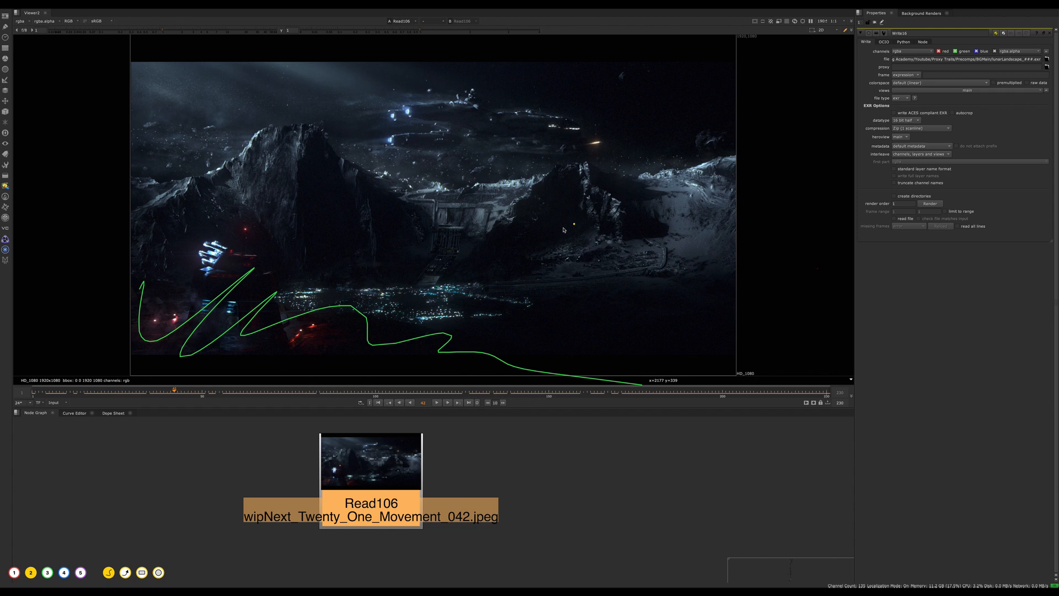
mouse_move(639, 133)
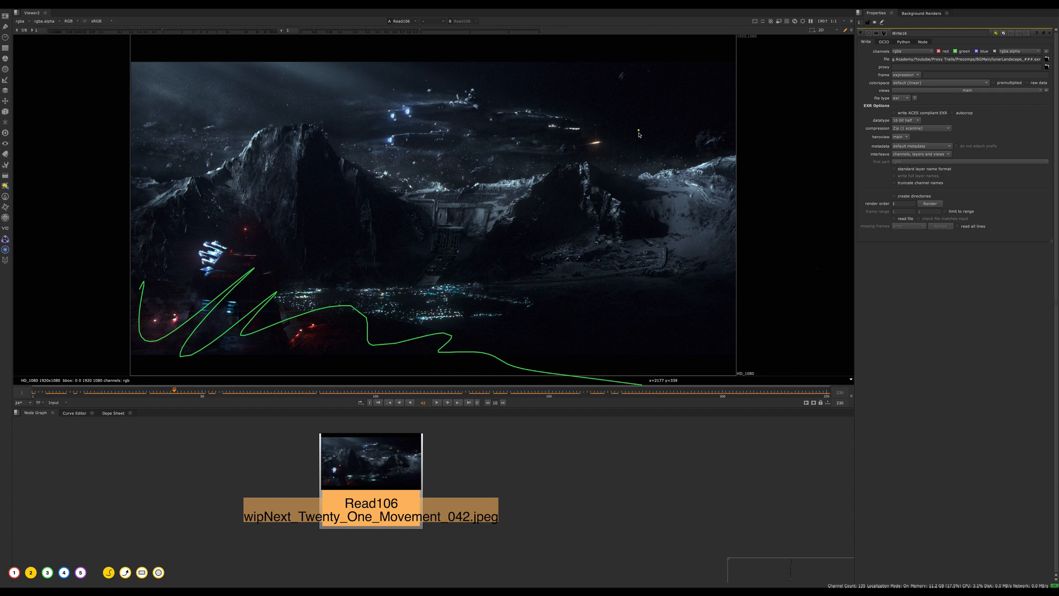
mouse_move(366, 189)
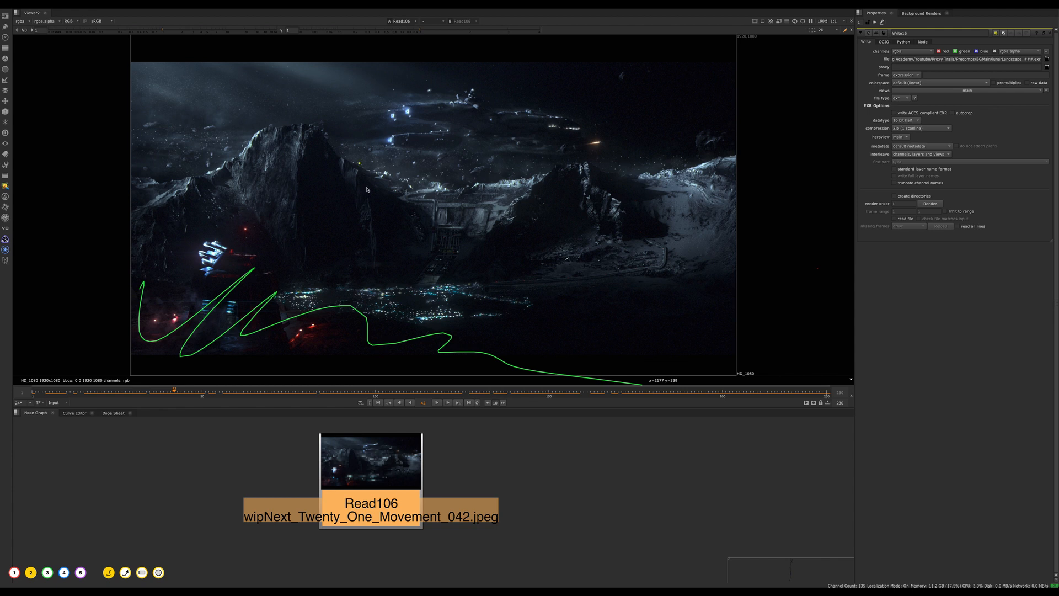
mouse_move(642, 293)
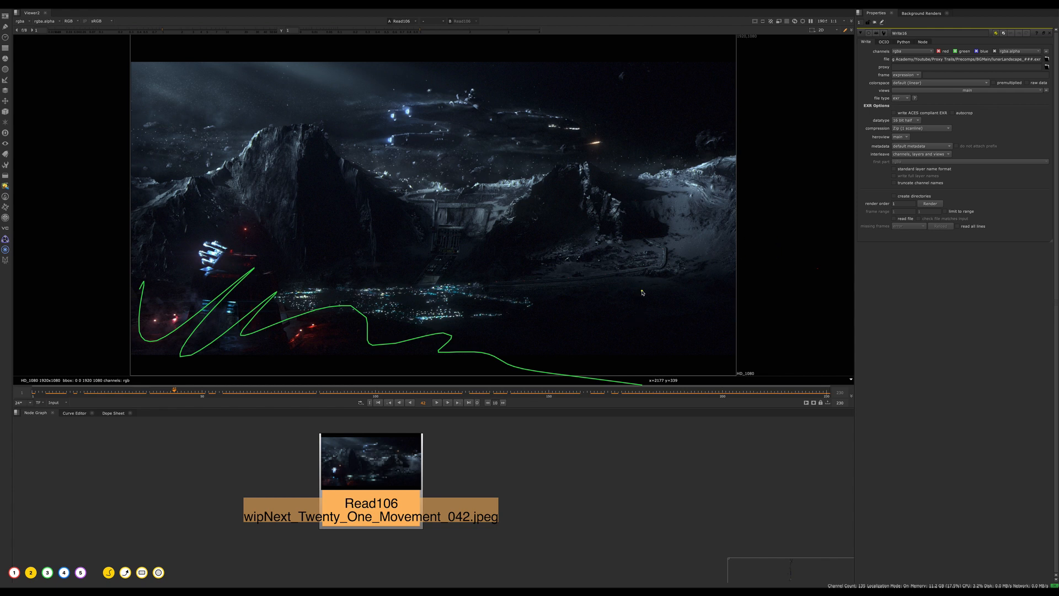
mouse_move(443, 279)
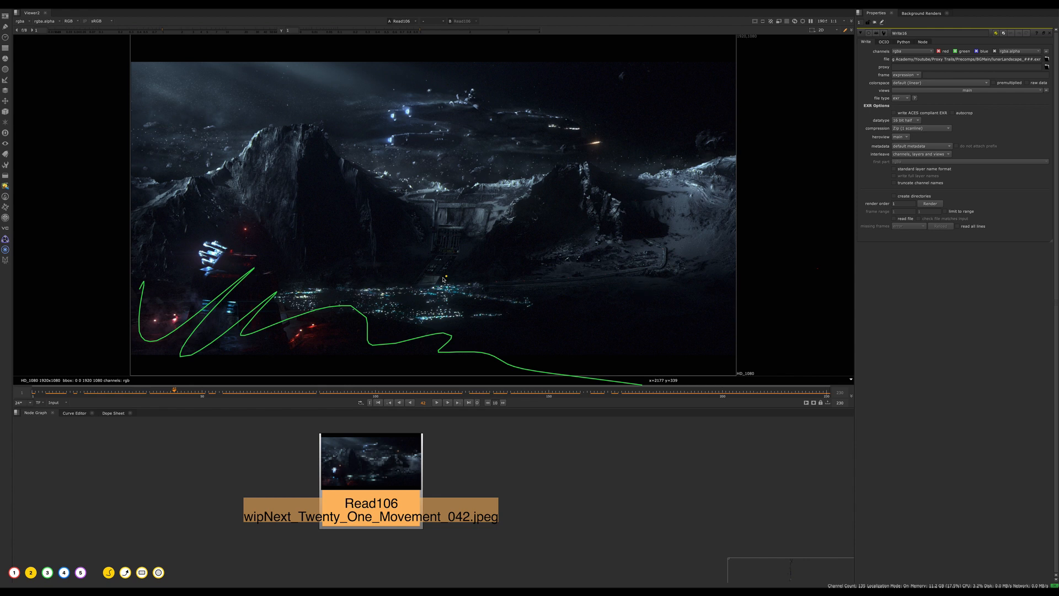
mouse_move(501, 164)
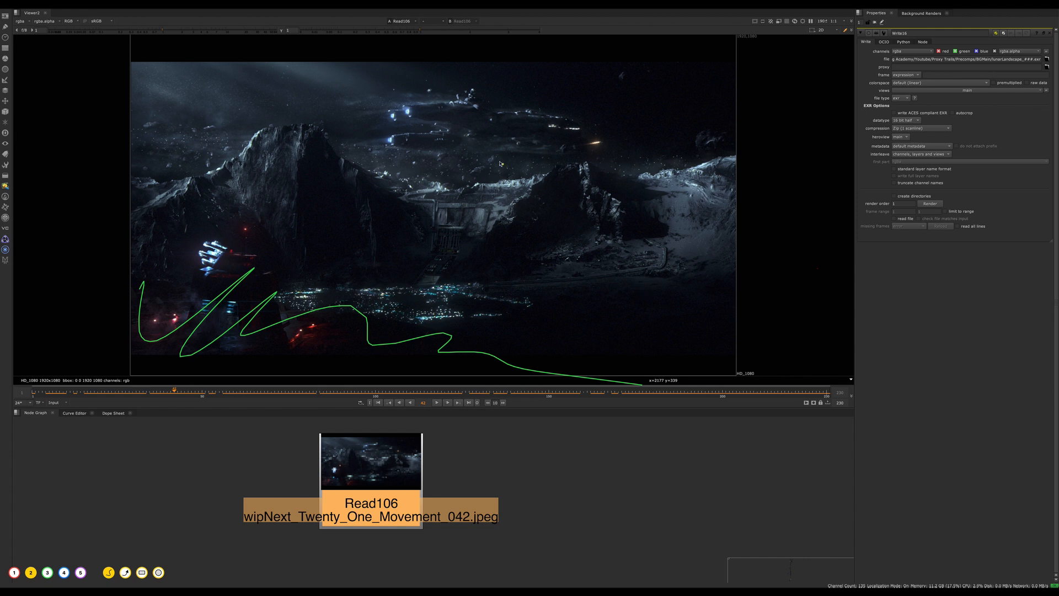
mouse_move(290, 174)
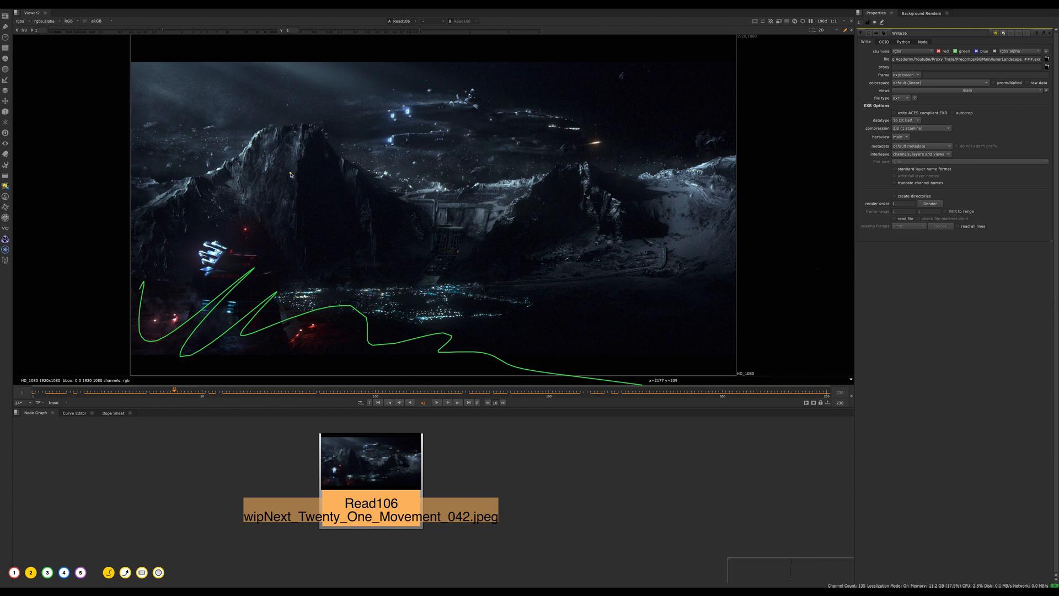
mouse_move(531, 278)
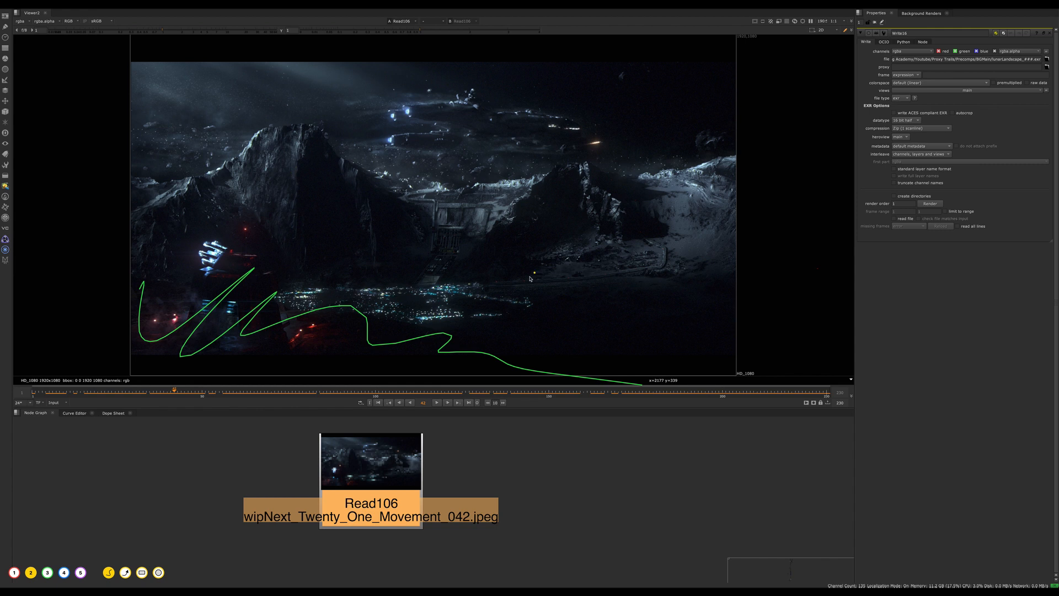
mouse_move(580, 246)
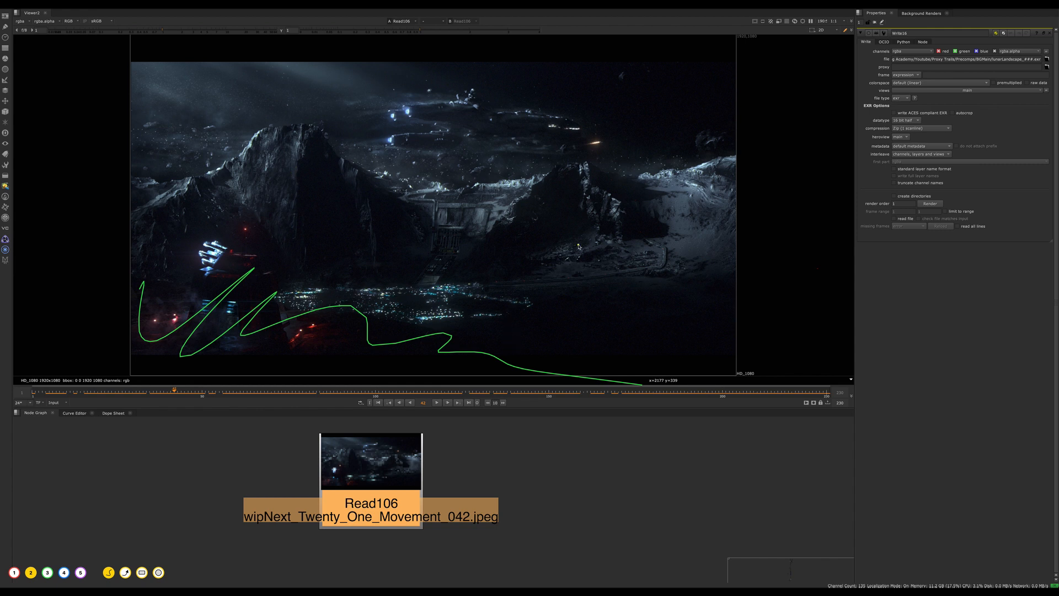
mouse_move(437, 212)
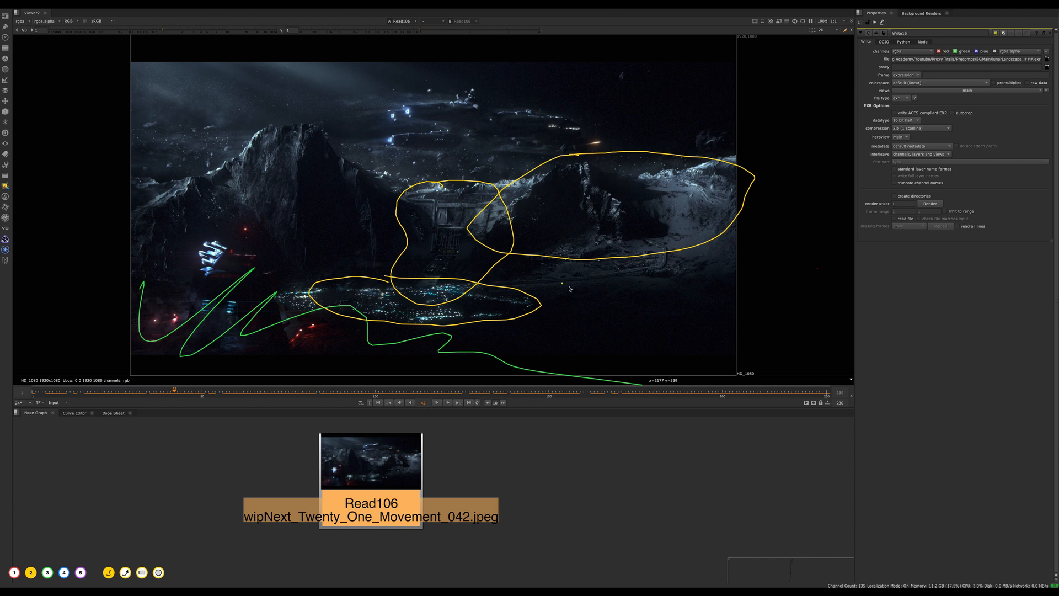
mouse_move(521, 203)
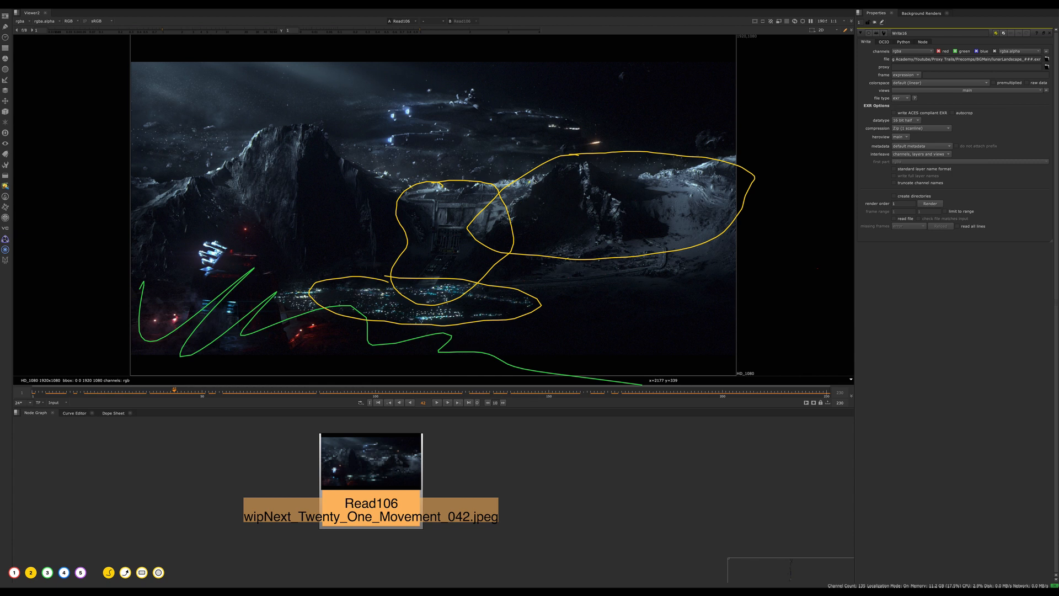
mouse_move(558, 225)
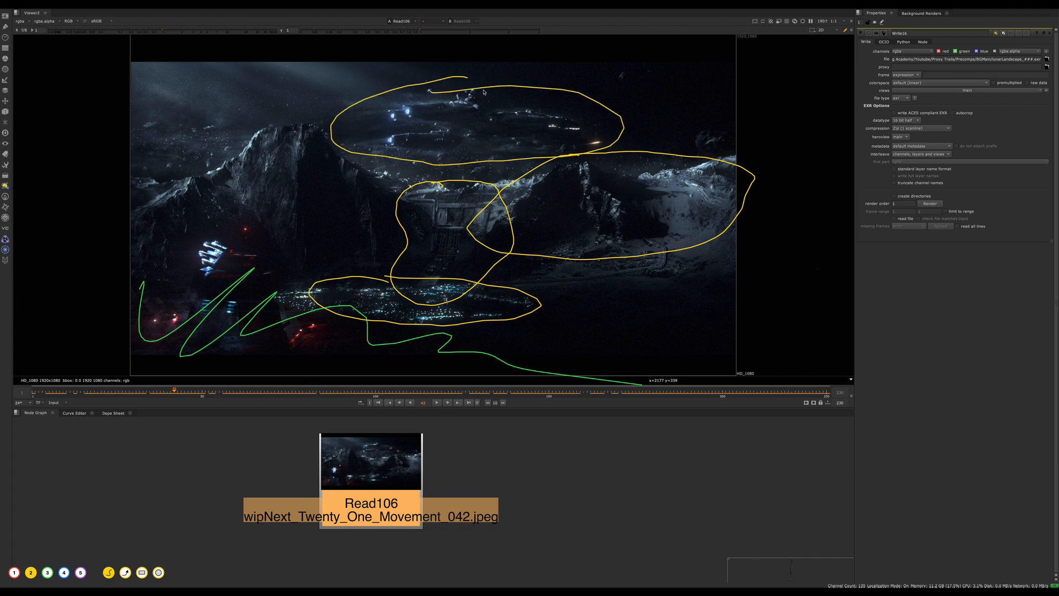
mouse_move(520, 197)
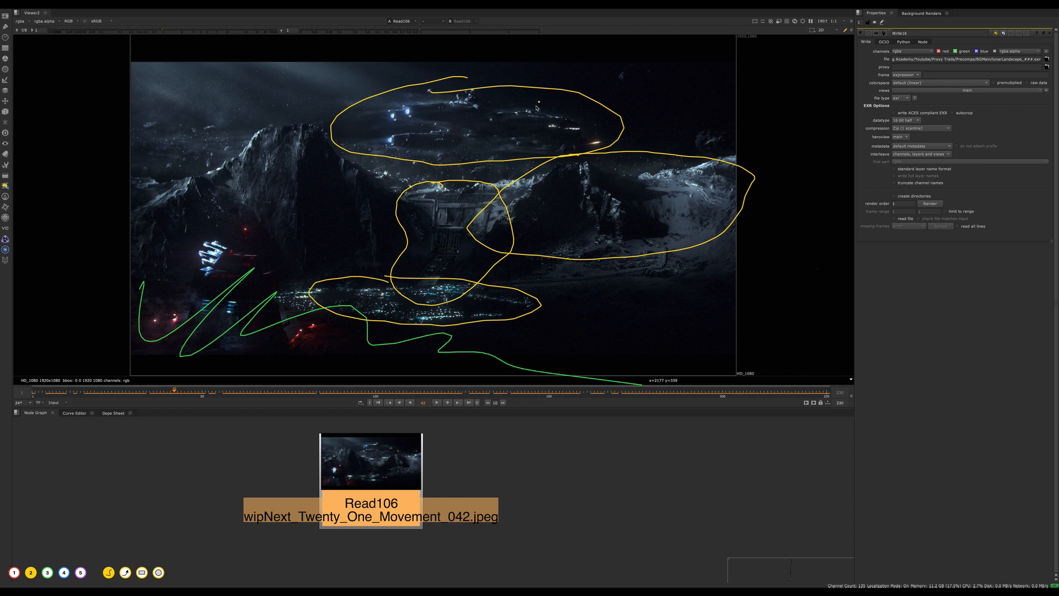
mouse_move(441, 76)
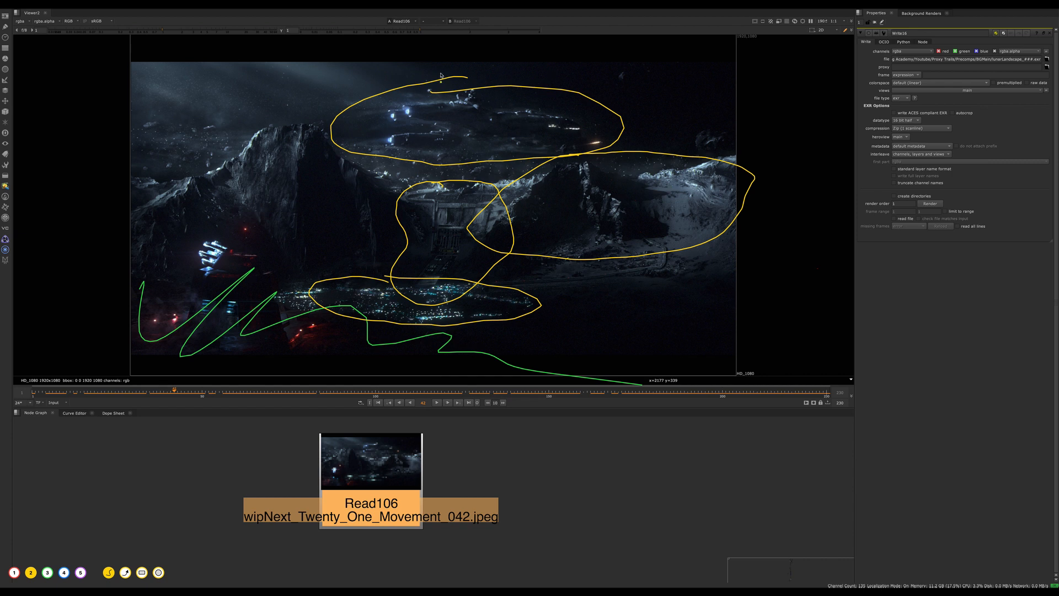
mouse_move(363, 282)
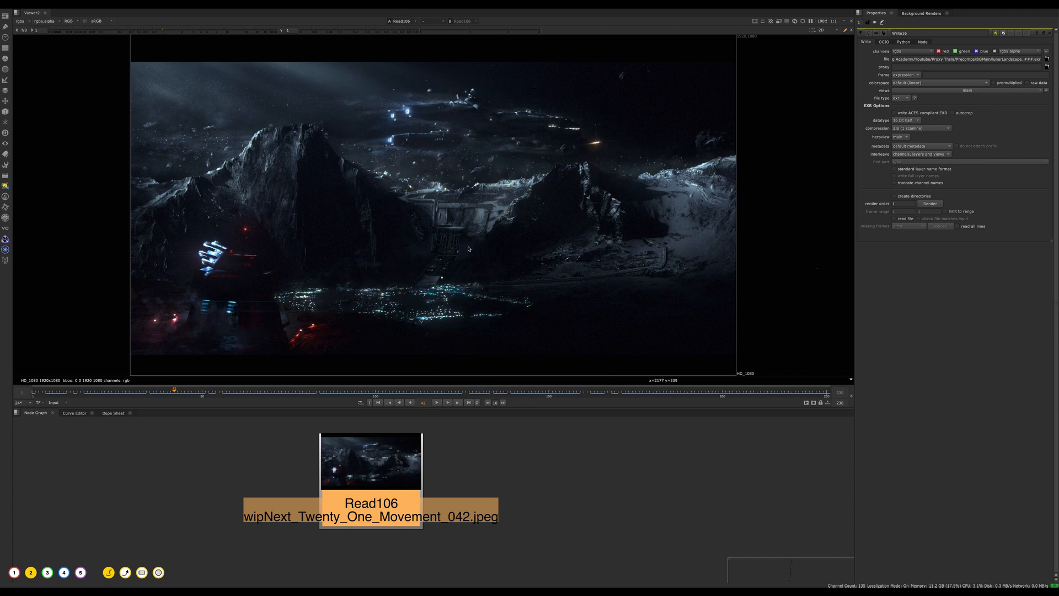
mouse_move(406, 197)
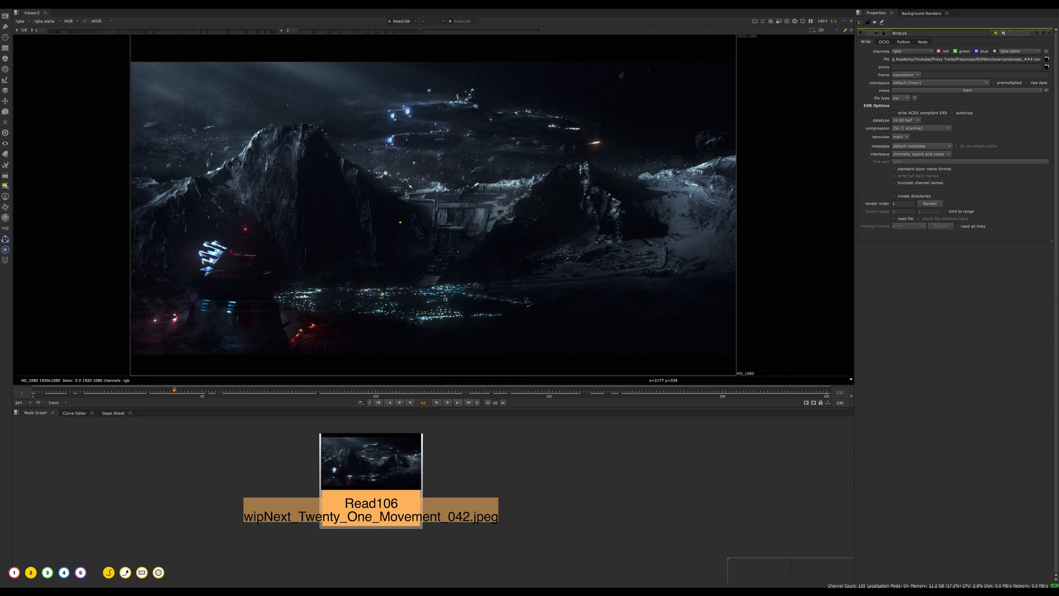
mouse_move(498, 271)
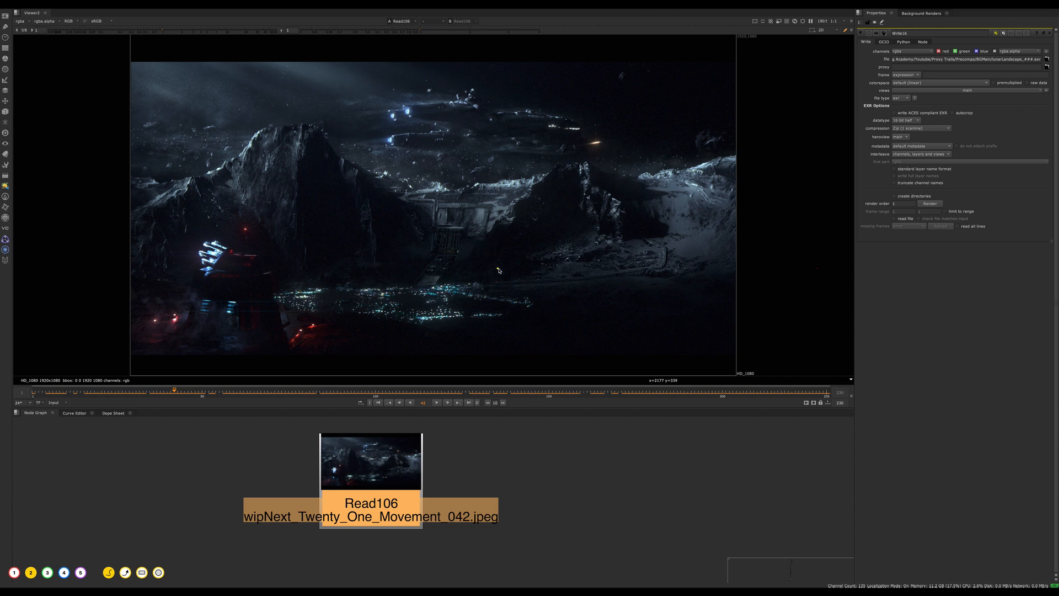
mouse_move(535, 277)
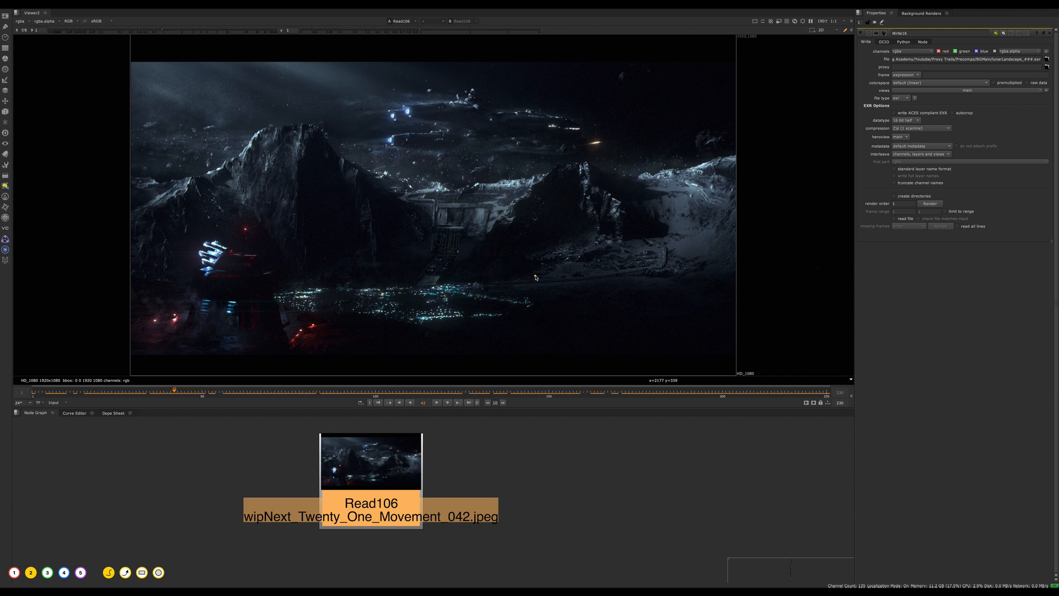
mouse_move(534, 246)
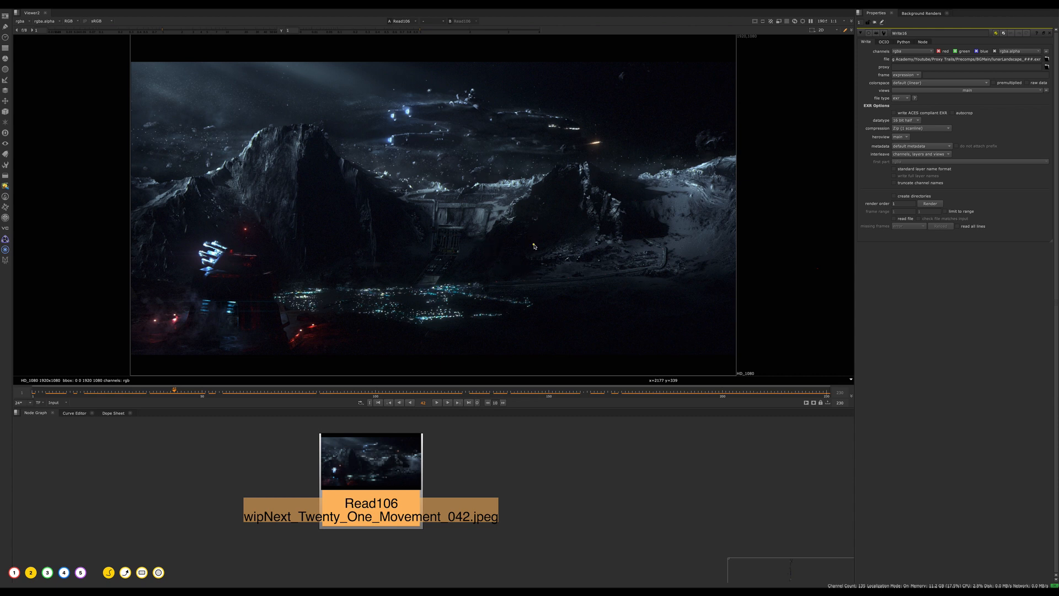
mouse_move(456, 65)
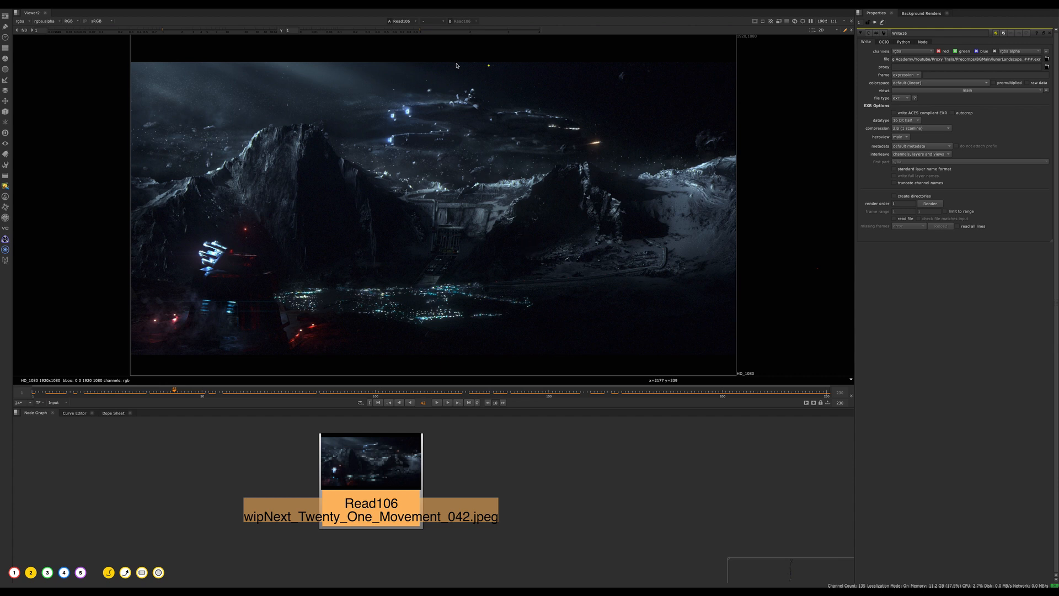
mouse_move(612, 124)
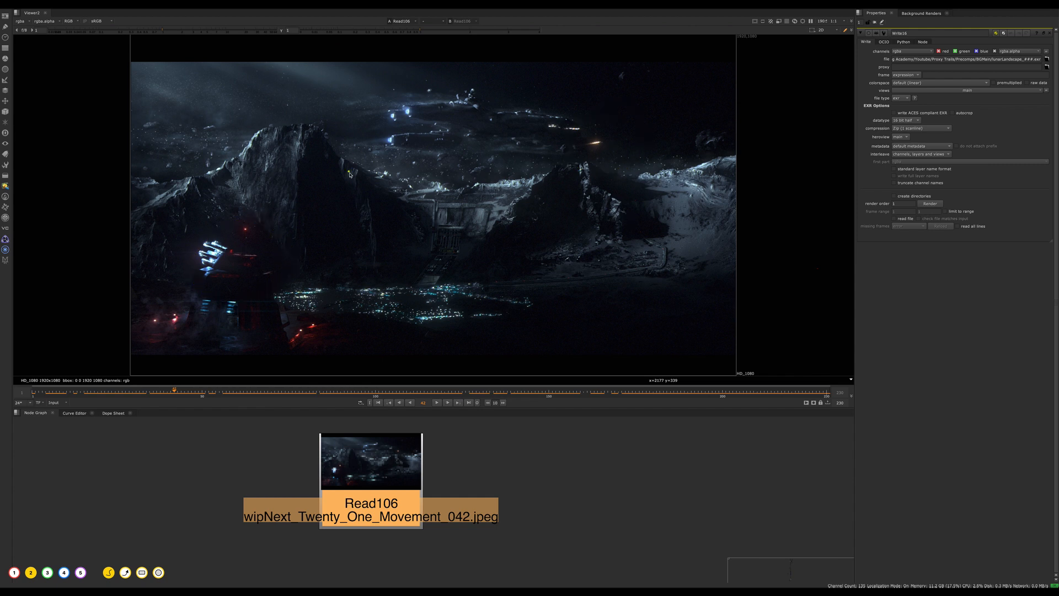
mouse_move(252, 142)
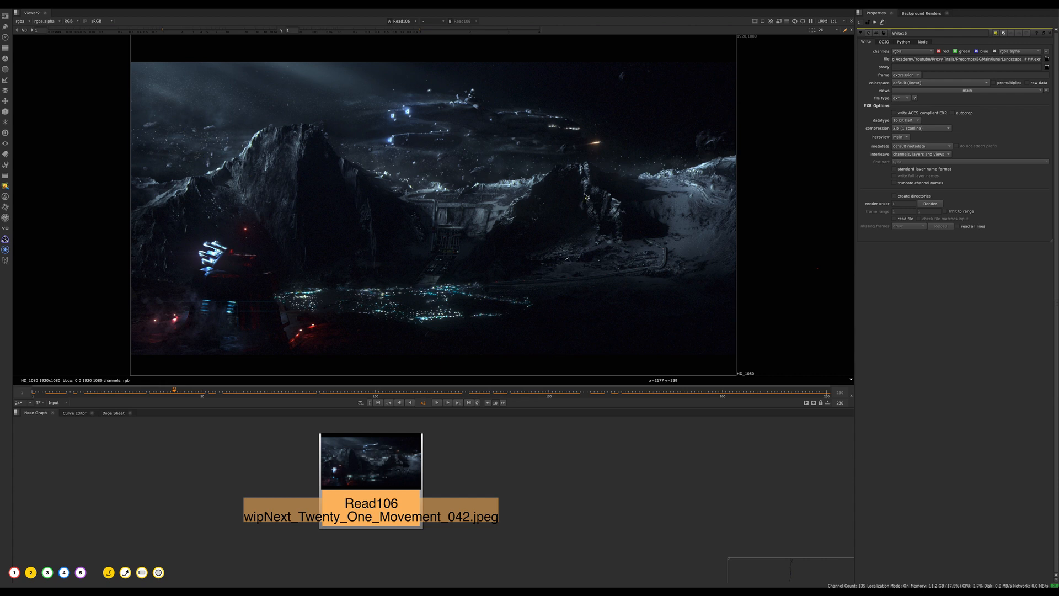
mouse_move(234, 79)
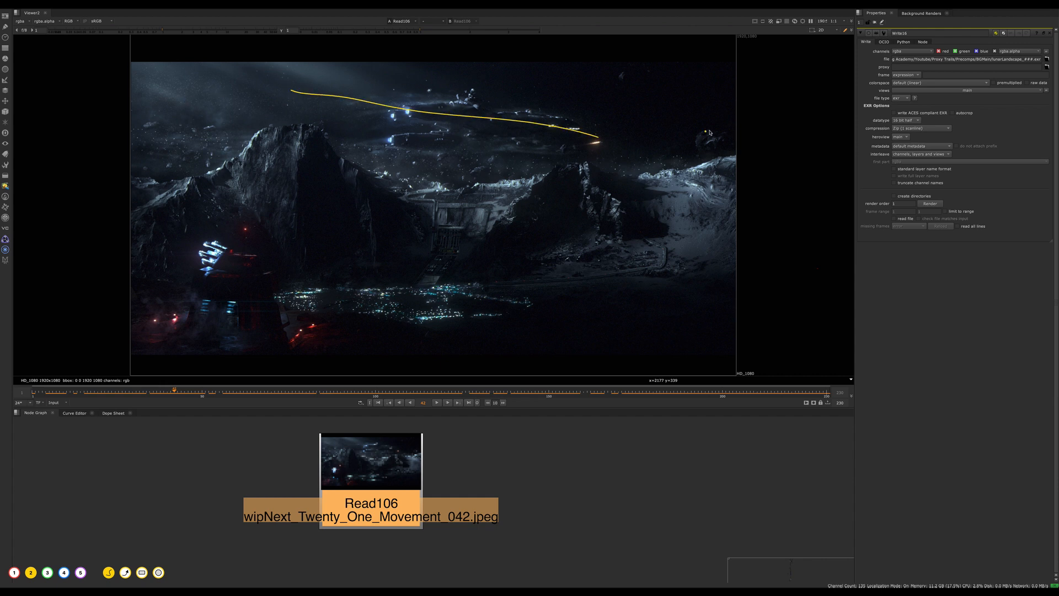
mouse_move(301, 189)
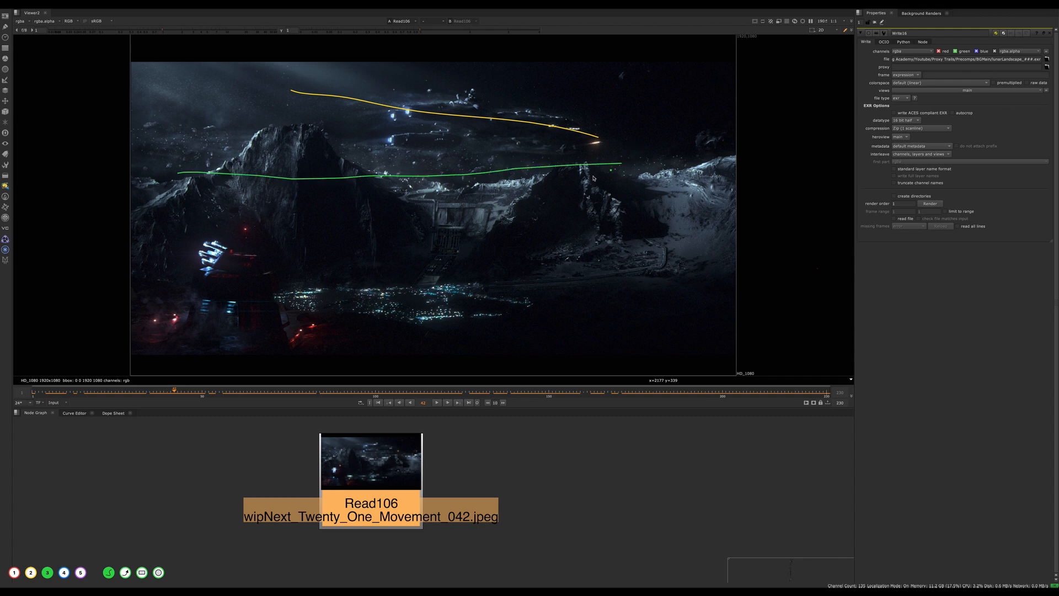
mouse_move(566, 287)
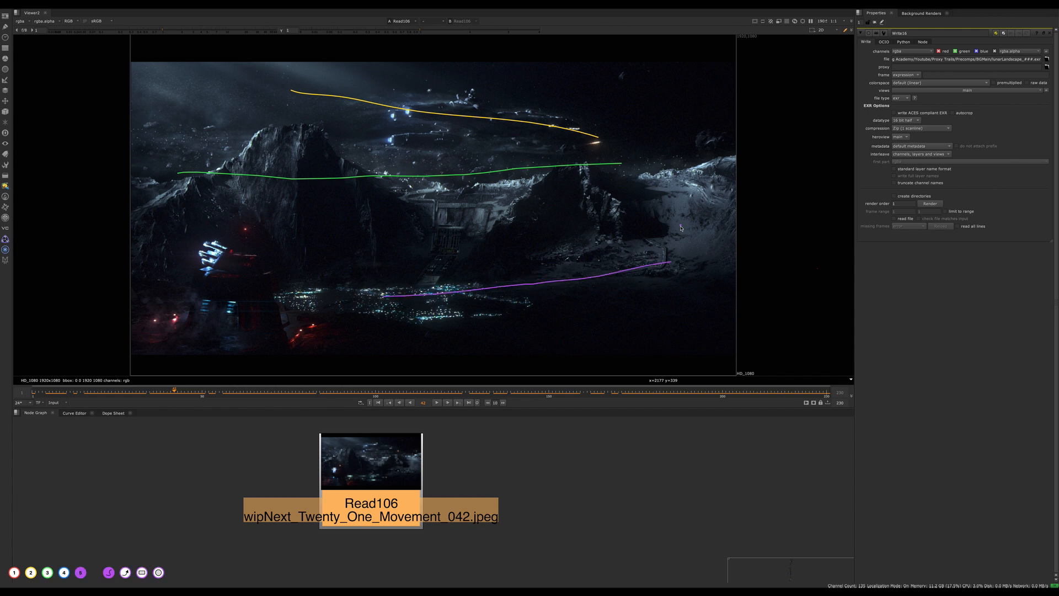
mouse_move(640, 139)
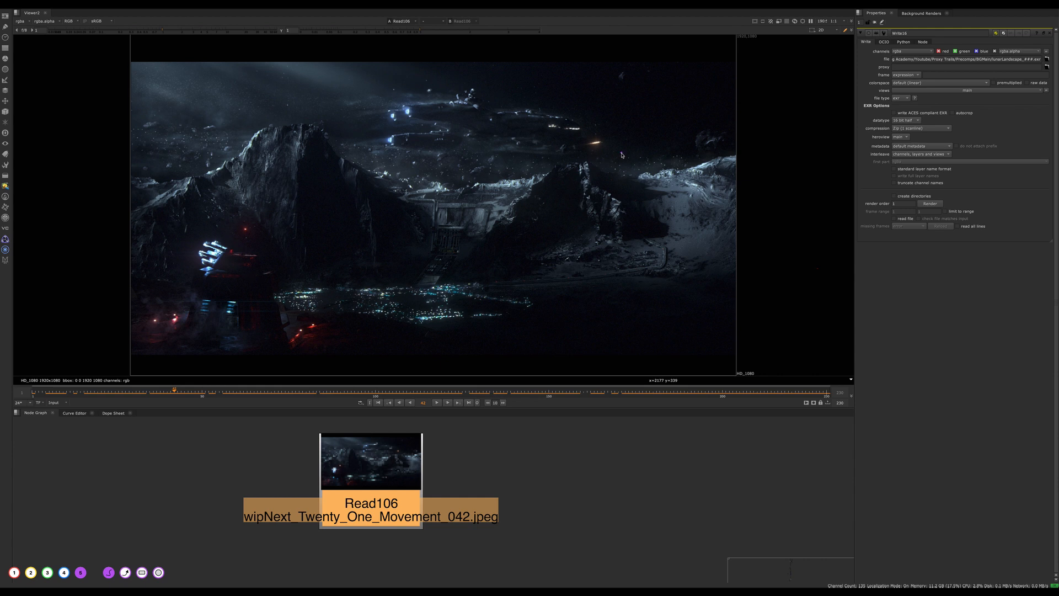
left_click_drag(254, 164, 560, 185)
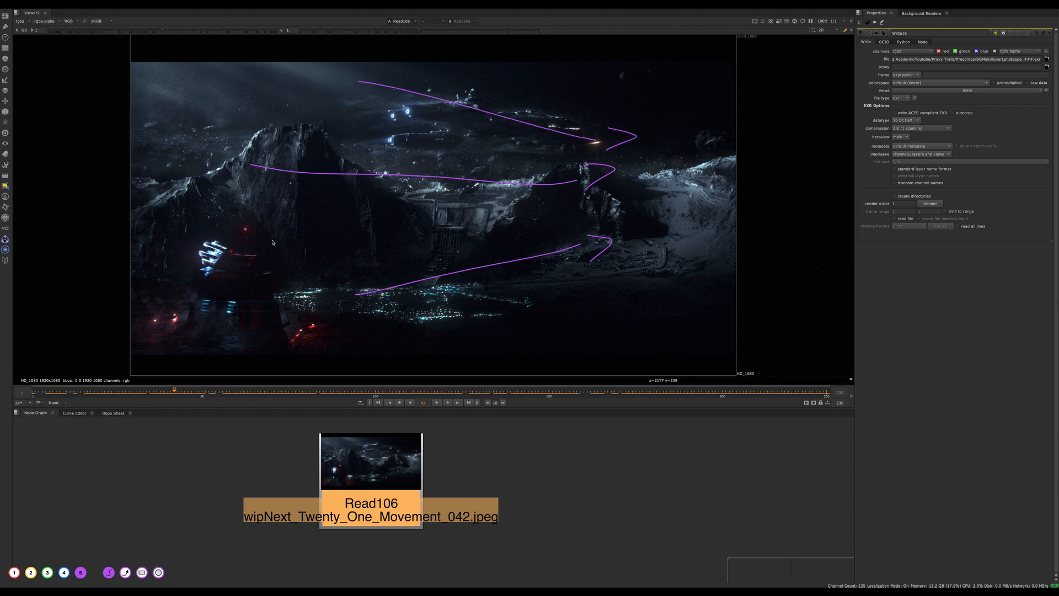
mouse_move(585, 220)
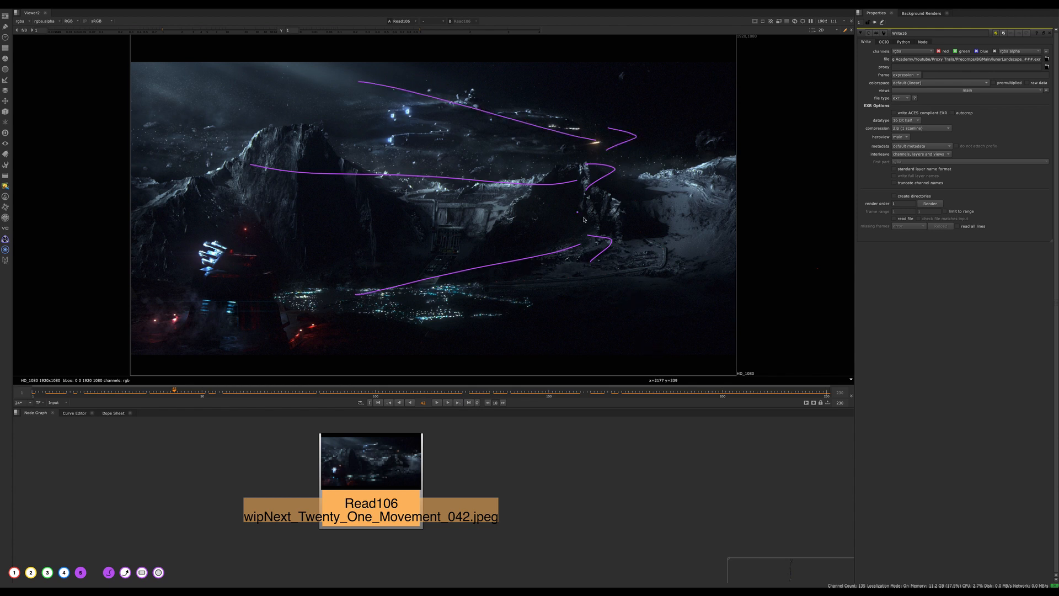
mouse_move(583, 221)
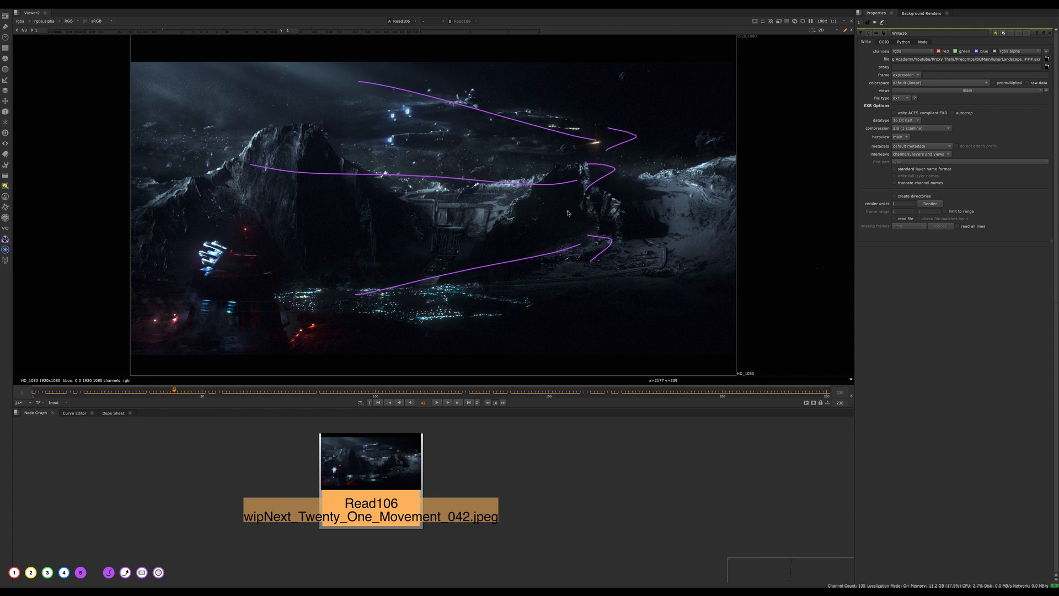
mouse_move(352, 278)
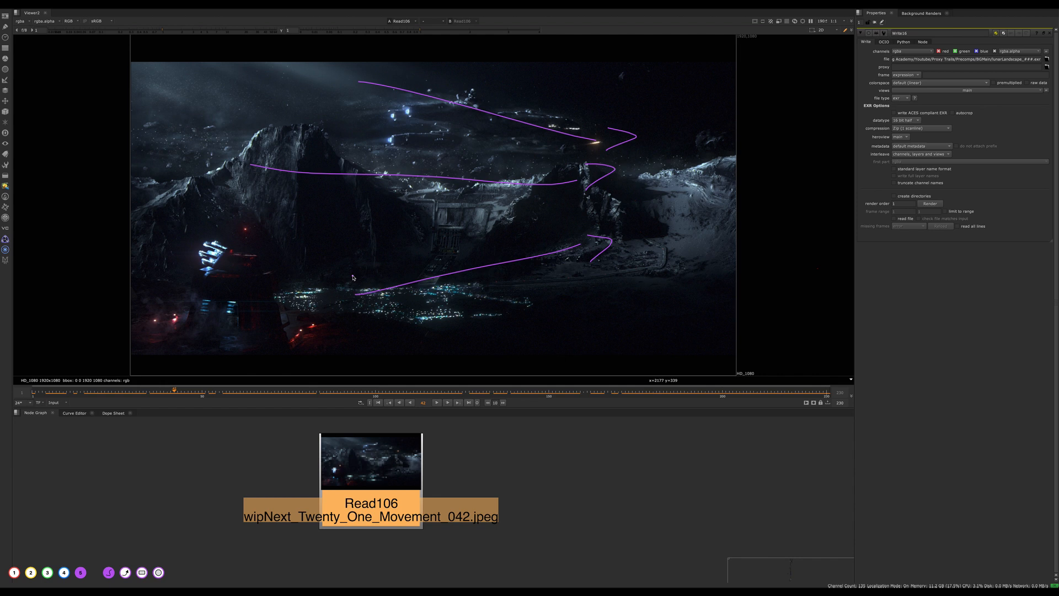
mouse_move(394, 211)
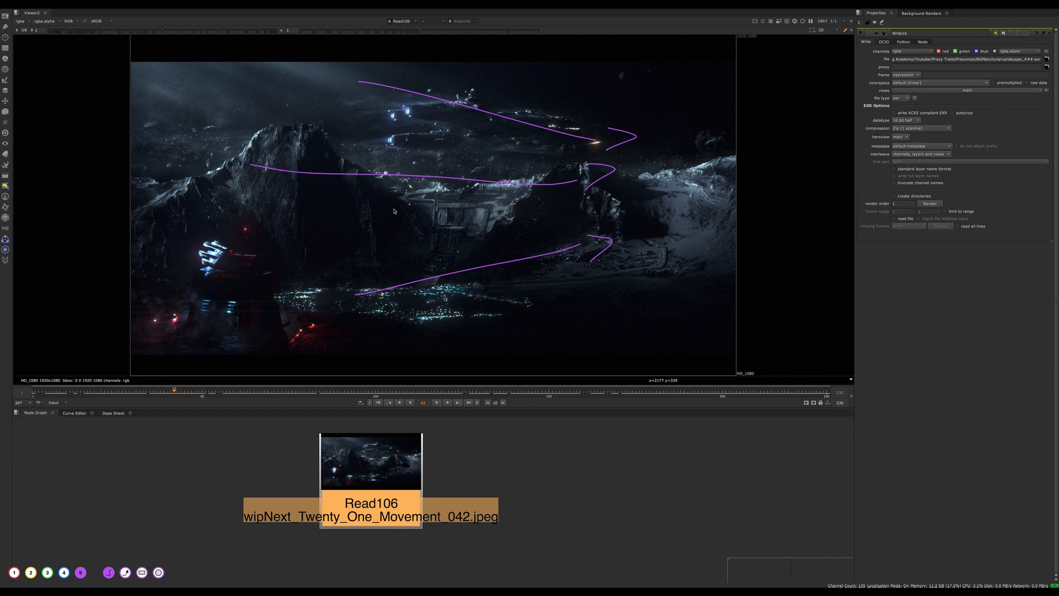
mouse_move(392, 232)
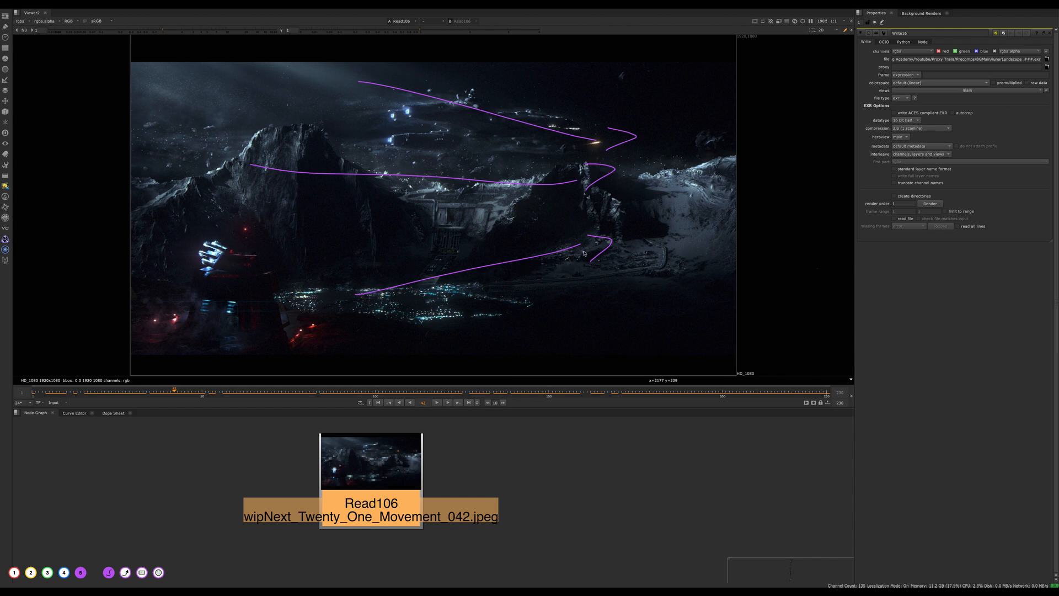
mouse_move(752, 108)
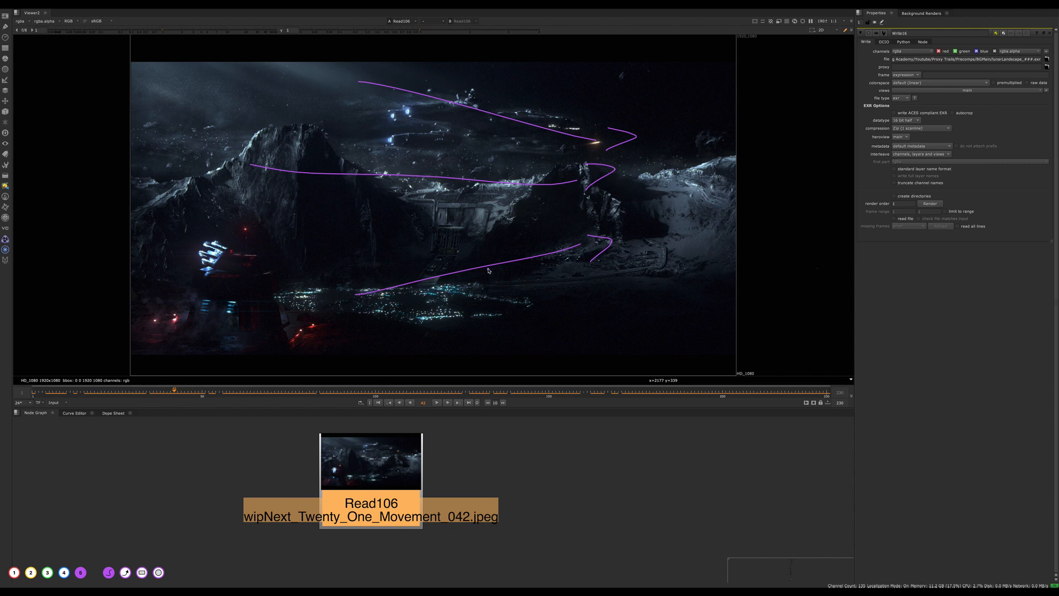
mouse_move(363, 122)
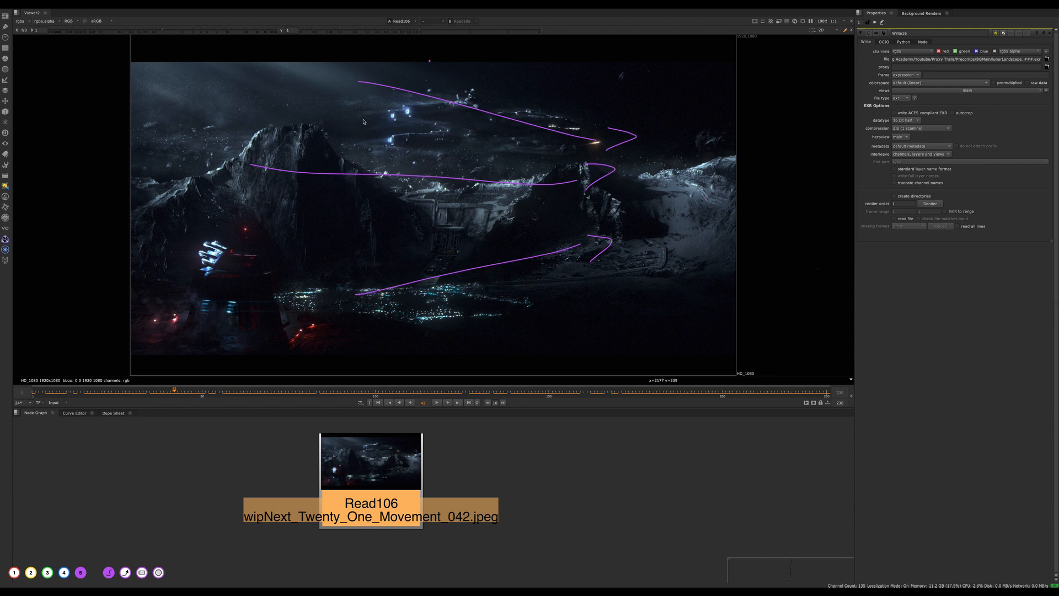
mouse_move(378, 285)
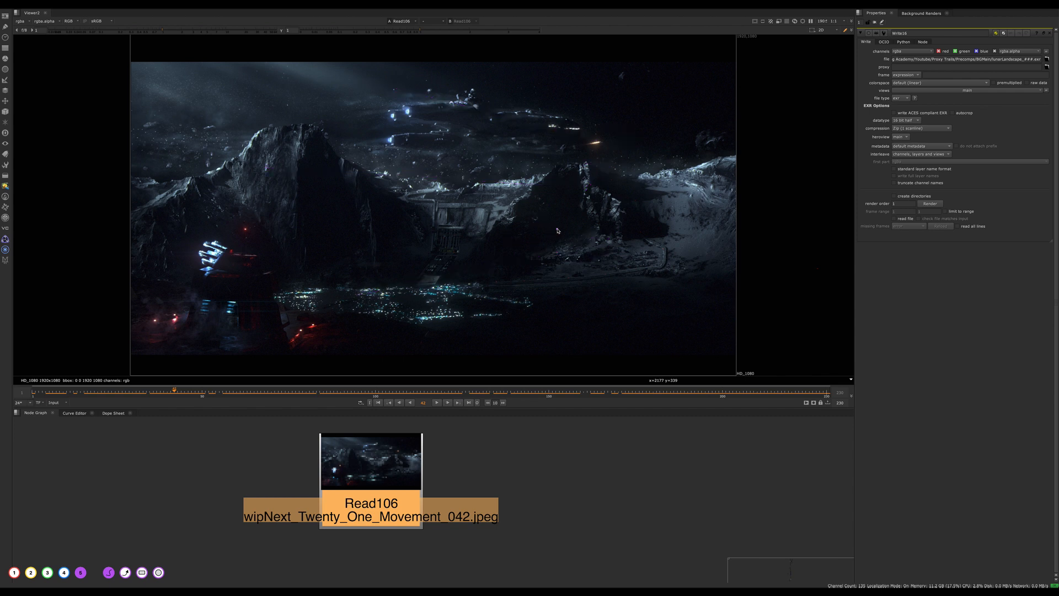
mouse_move(515, 296)
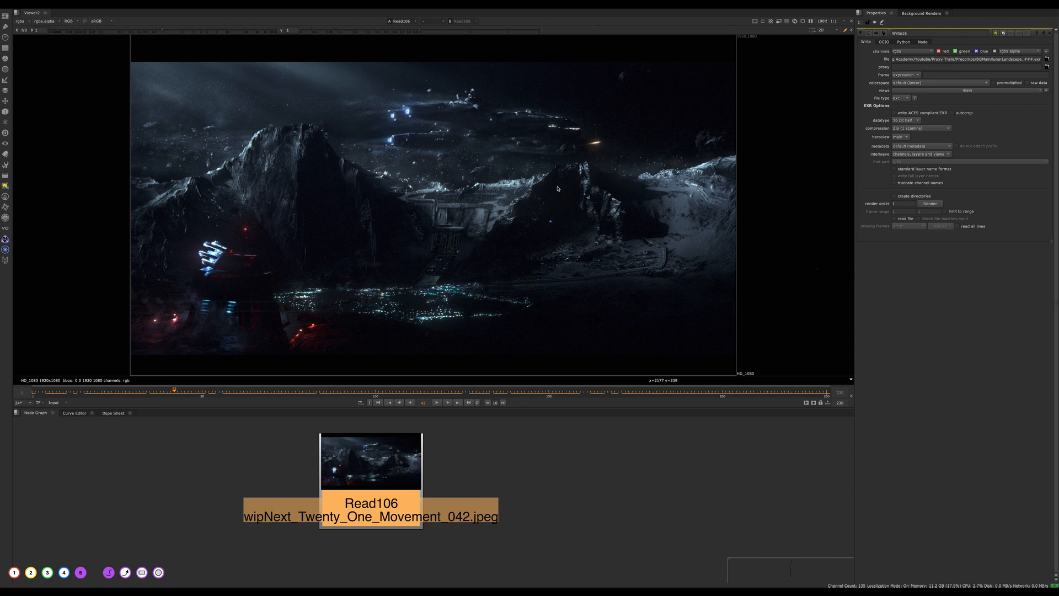
mouse_move(168, 146)
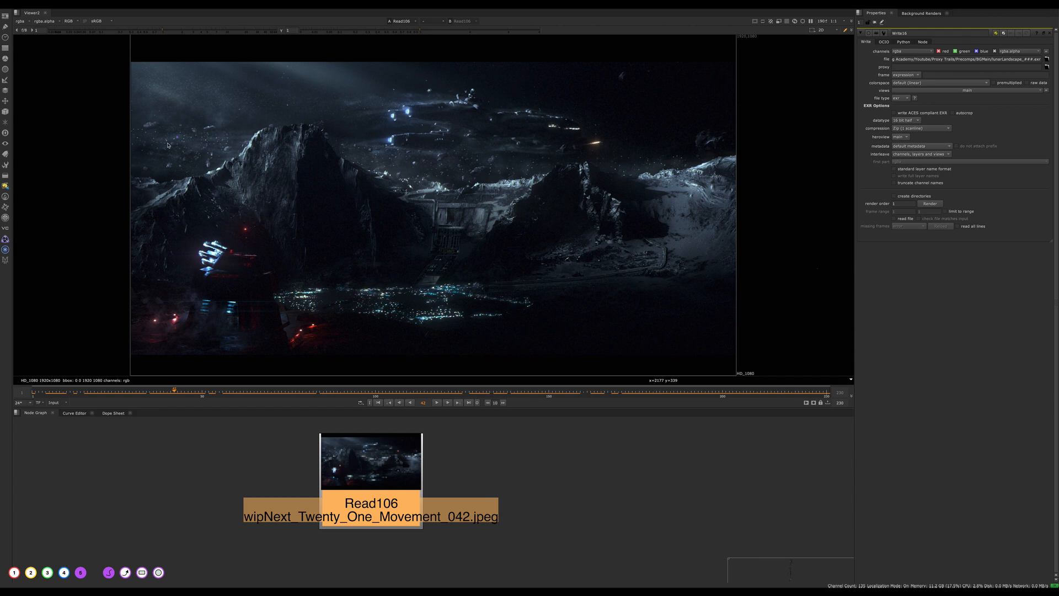
mouse_move(504, 266)
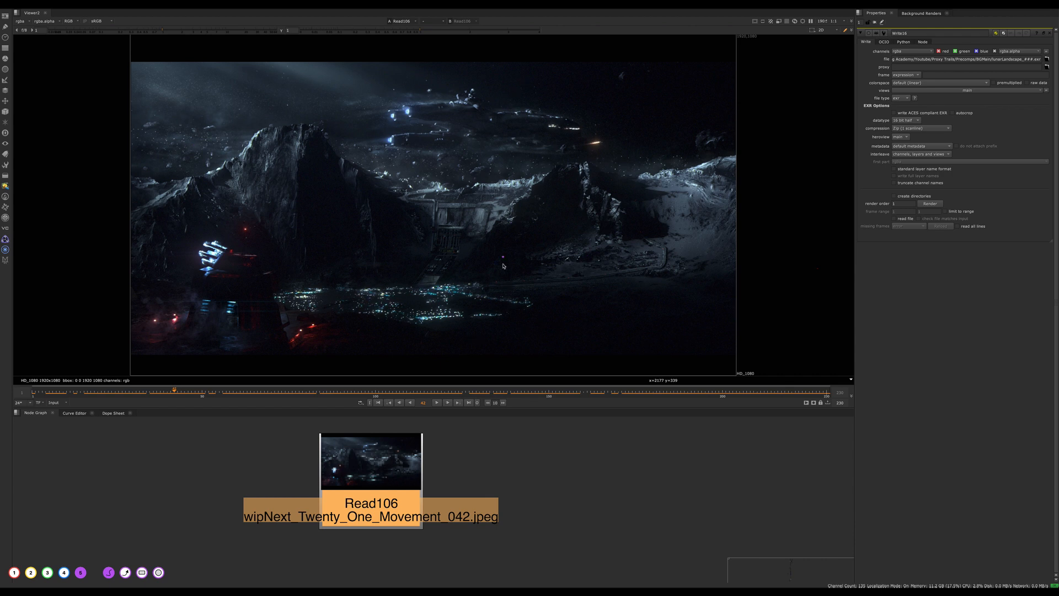